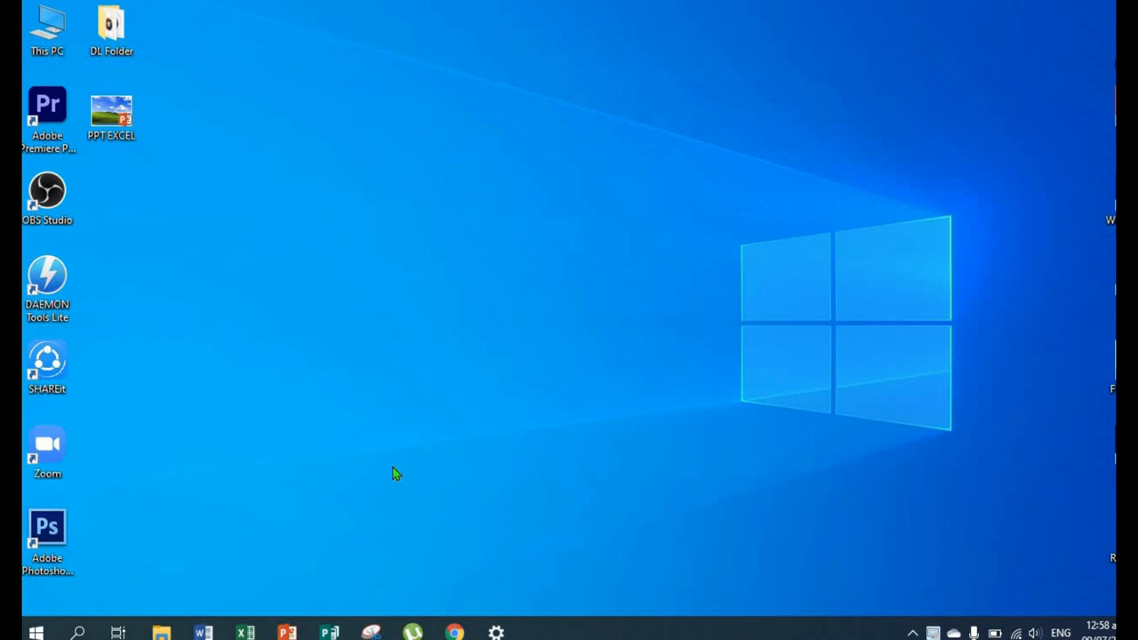
pyautogui.moveTo(345, 356)
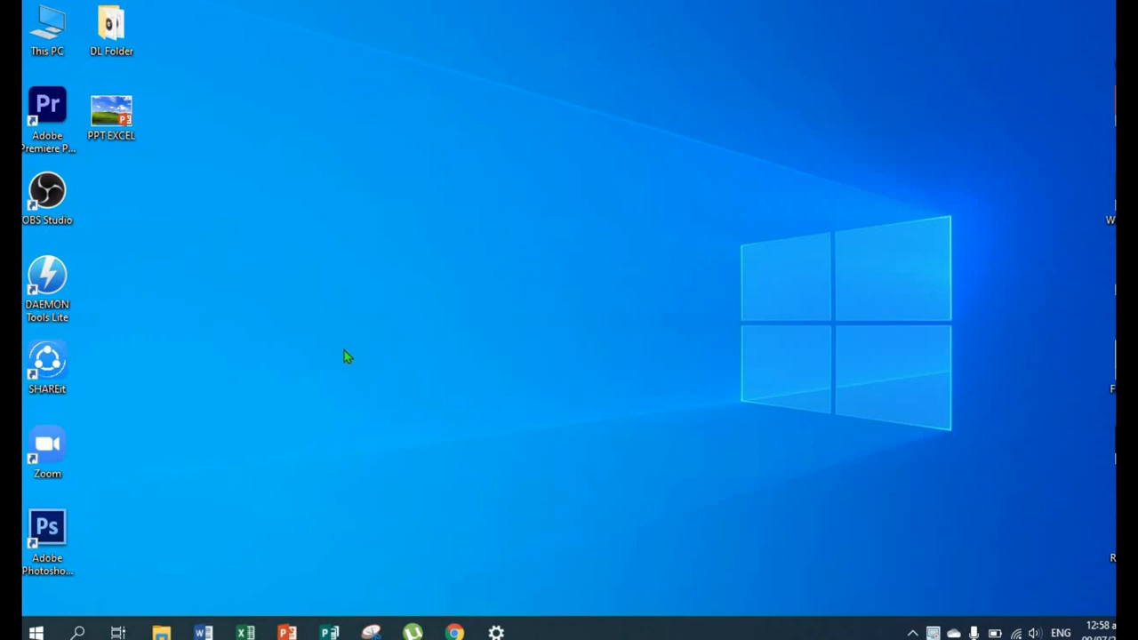
pyautogui.moveTo(196, 178)
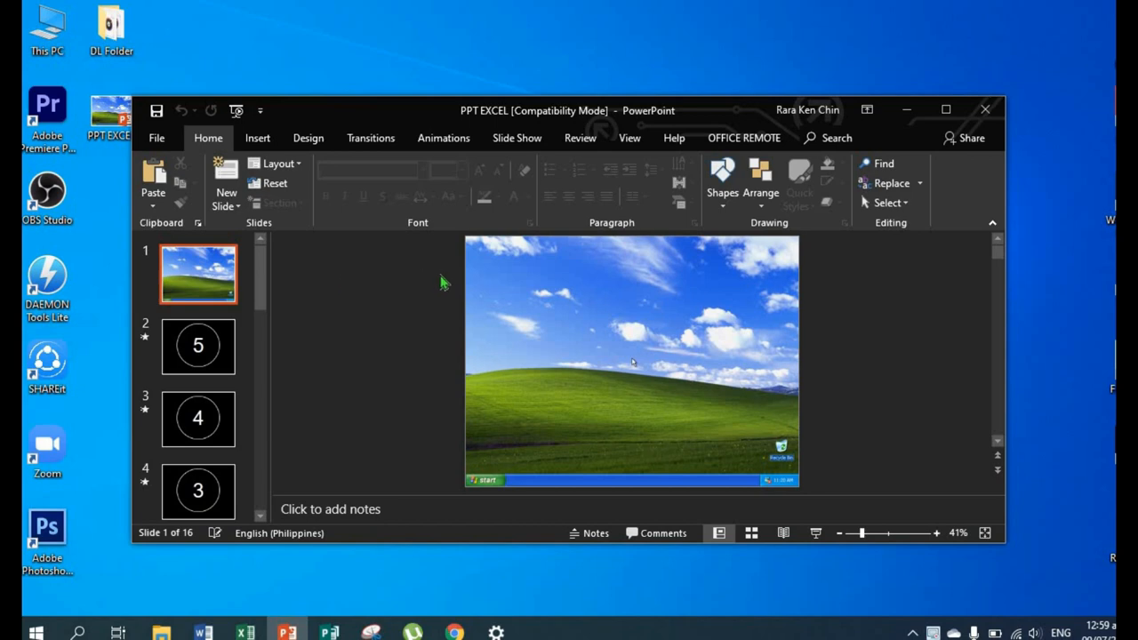
pyautogui.moveTo(733, 363)
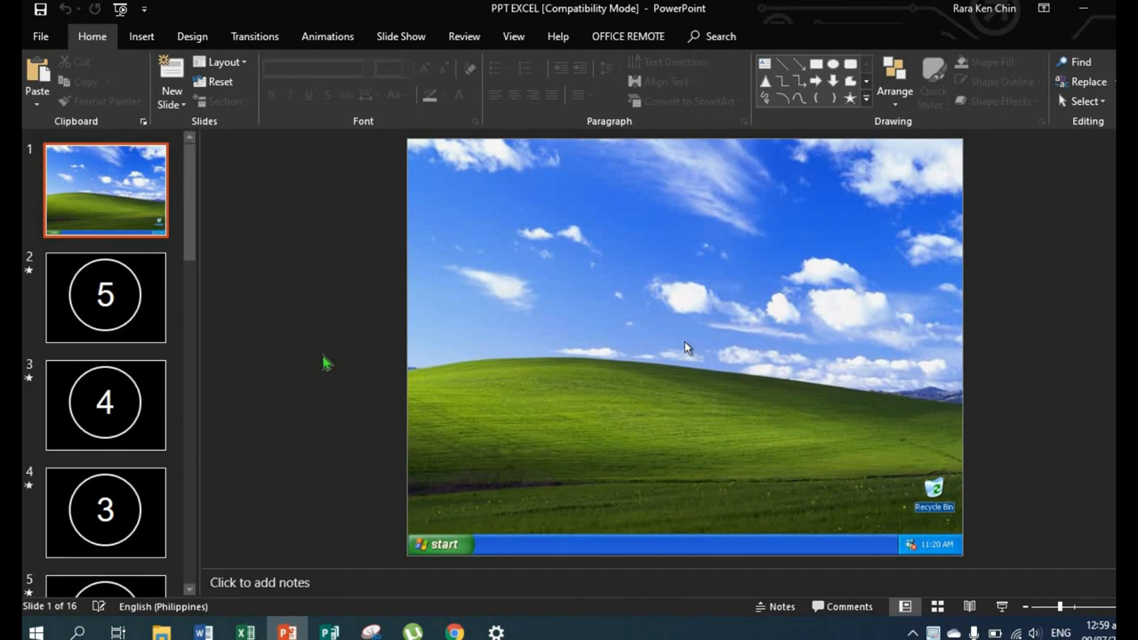
pyautogui.moveTo(445, 232)
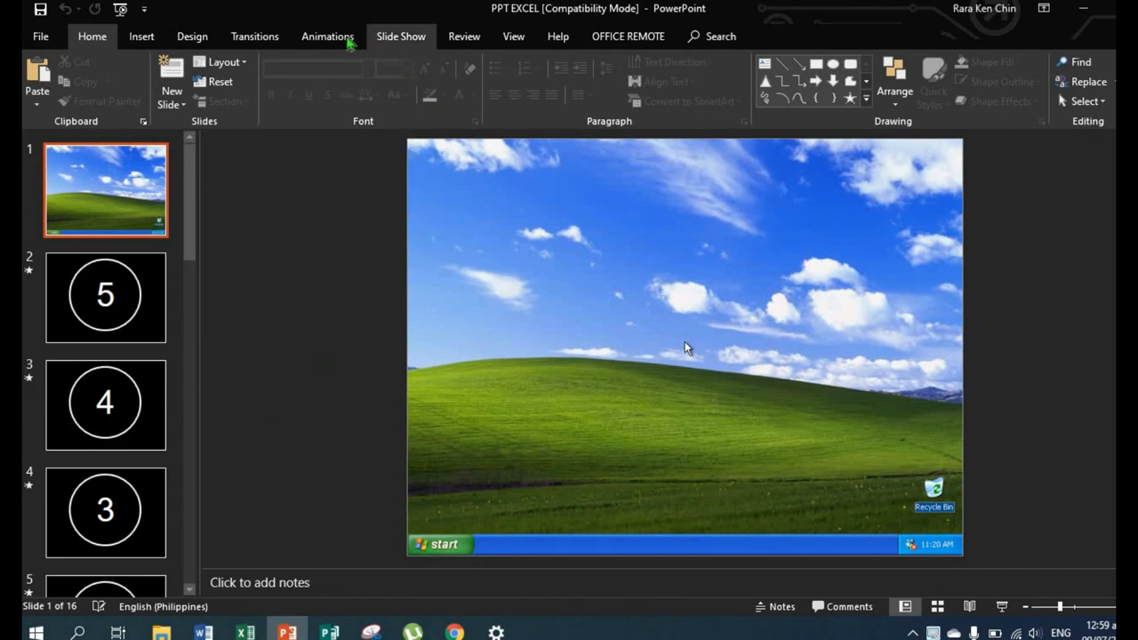
# Step: Browse the countdown, EXCEL FUNCTION, Parts of a Function, BASIC FUNCTIONS and Quiz slides, then return to slide 1
pyautogui.click(105, 295)
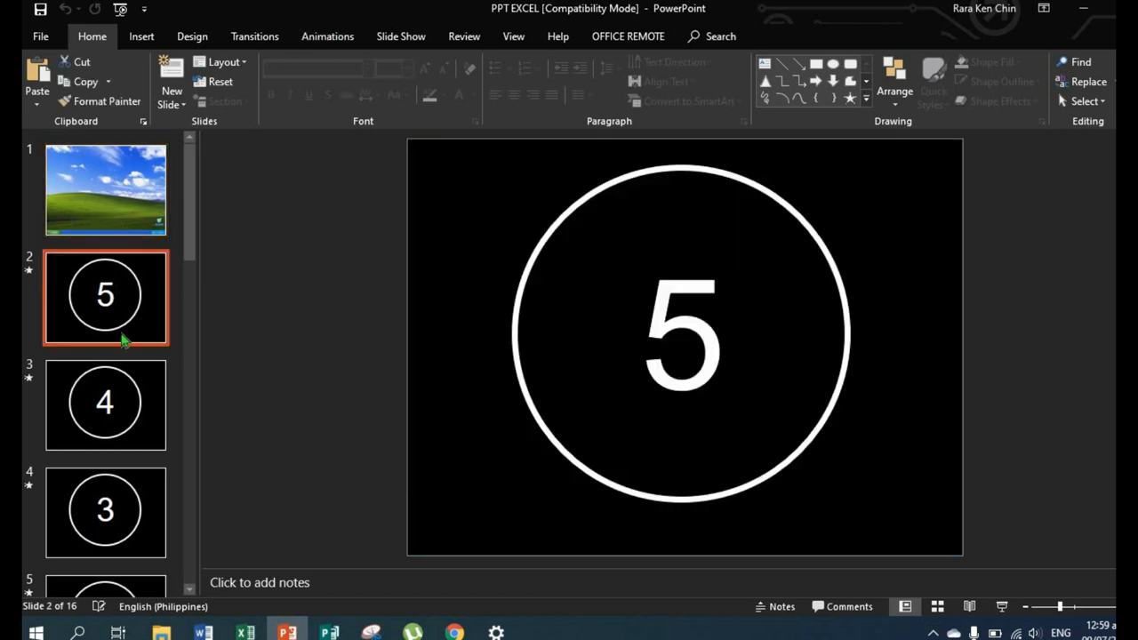
pyautogui.click(105, 516)
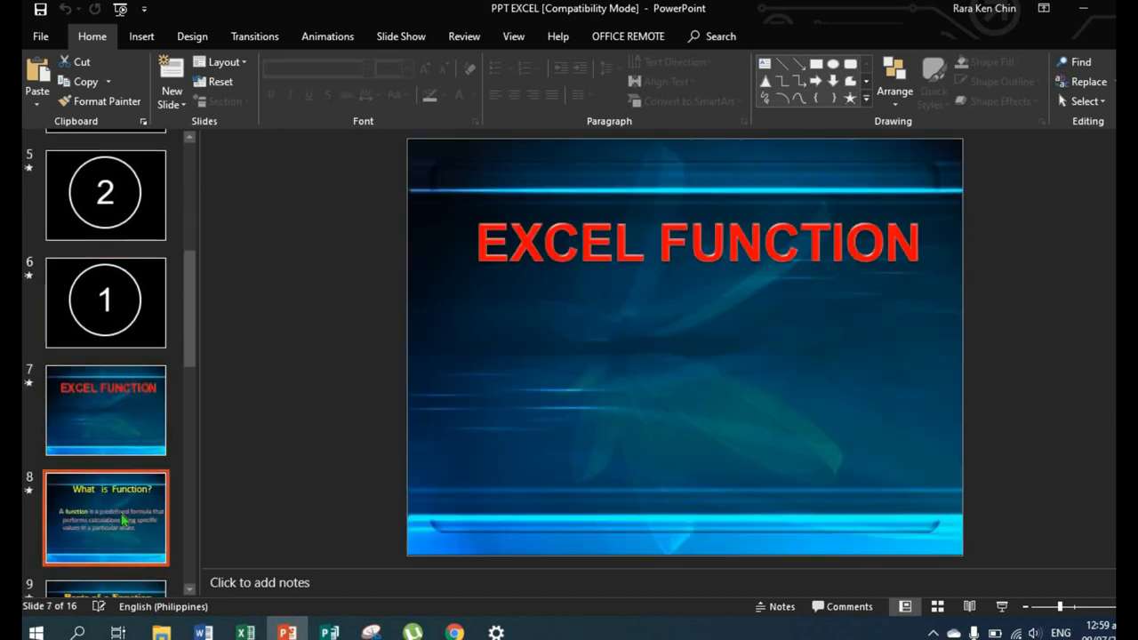
pyautogui.click(105, 527)
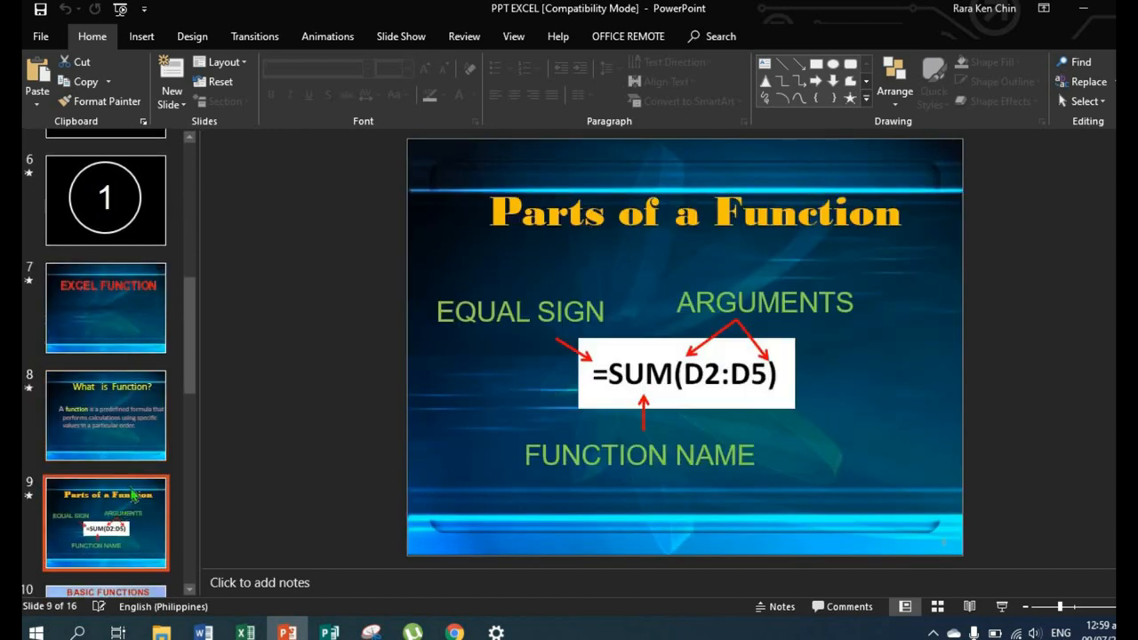
pyautogui.click(107, 448)
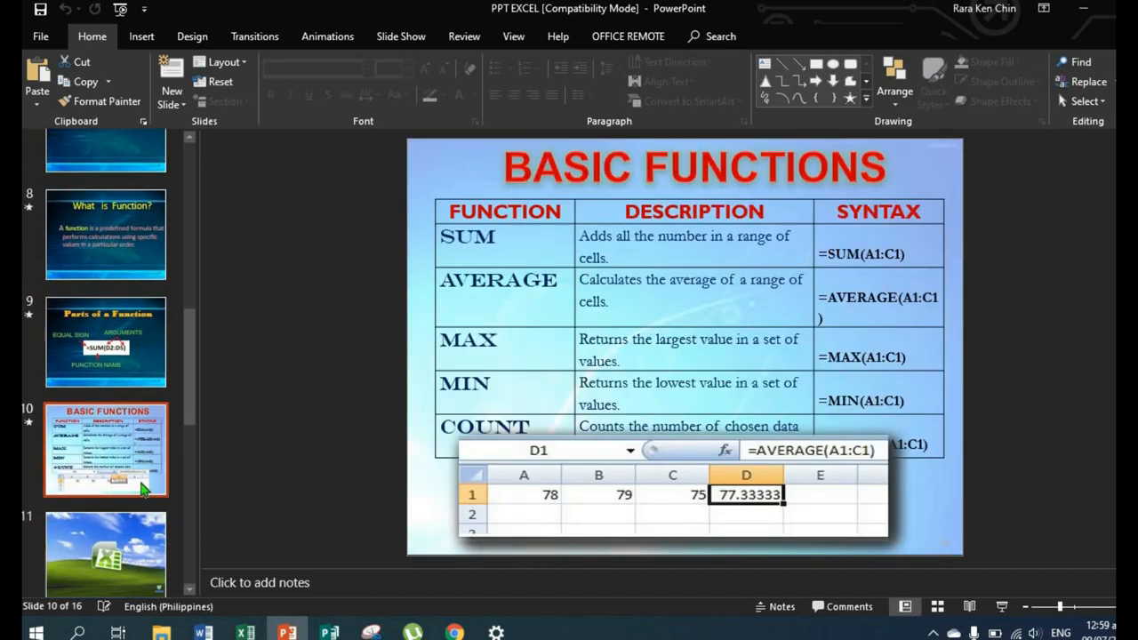
pyautogui.click(106, 537)
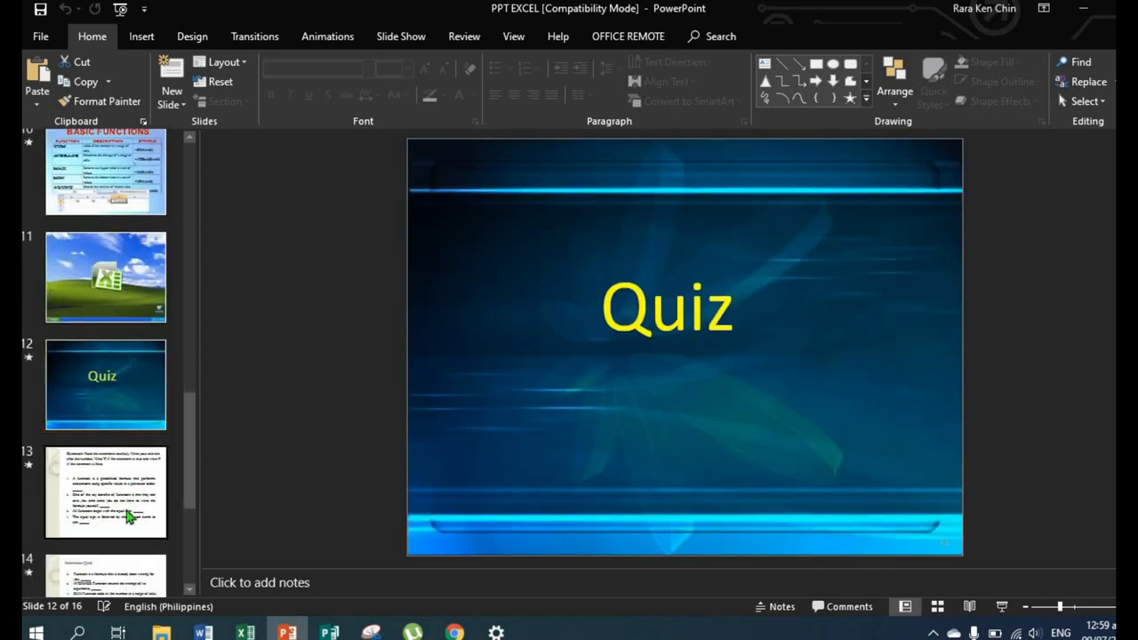
pyautogui.click(106, 405)
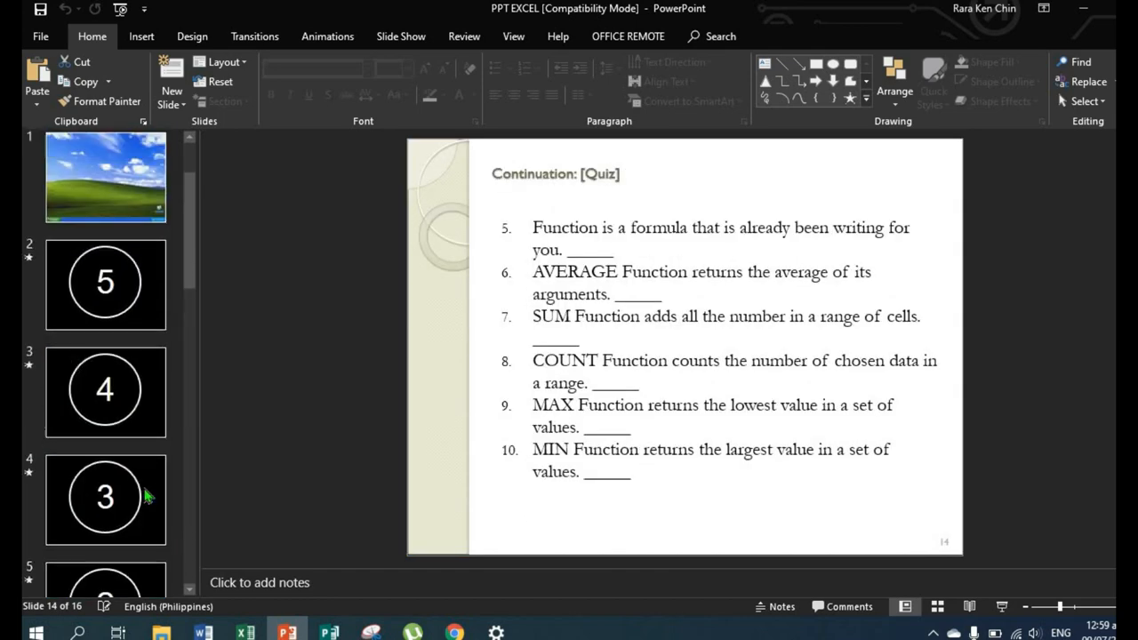
pyautogui.click(105, 178)
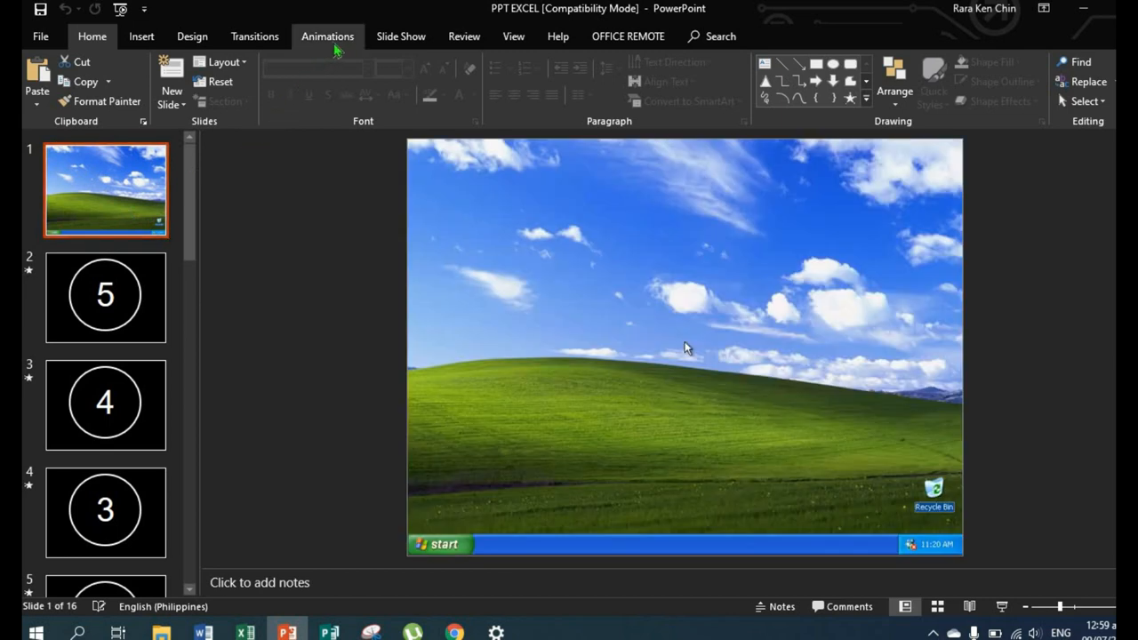
# Step: Show the Animation Pane and inspect the 5 countdown slide's circle and number animation timings
pyautogui.click(327, 35)
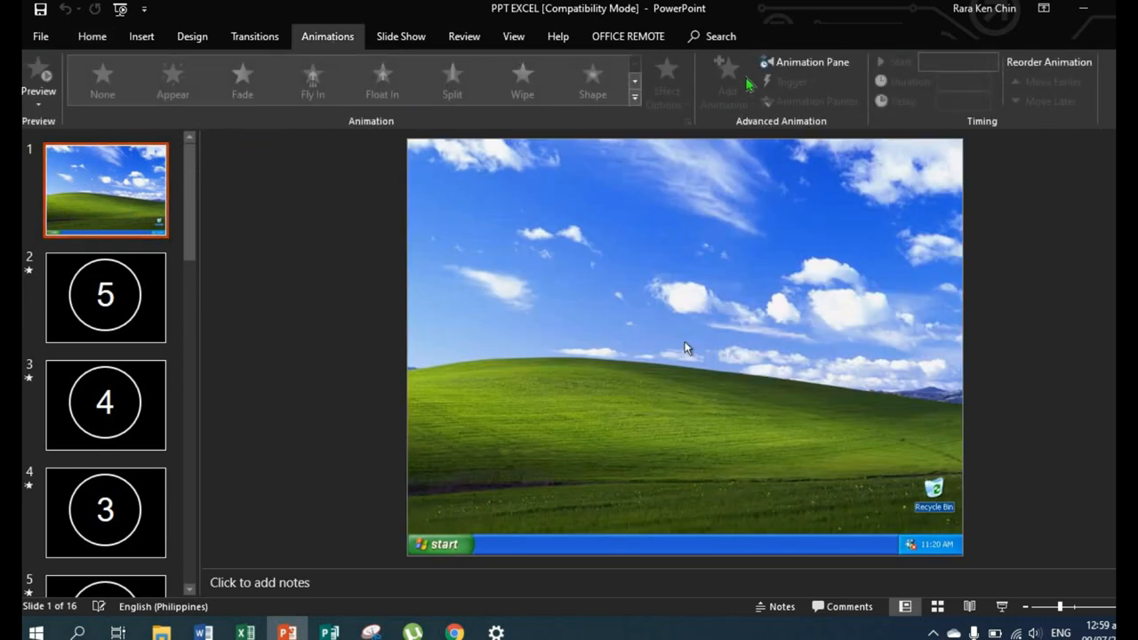
pyautogui.click(809, 61)
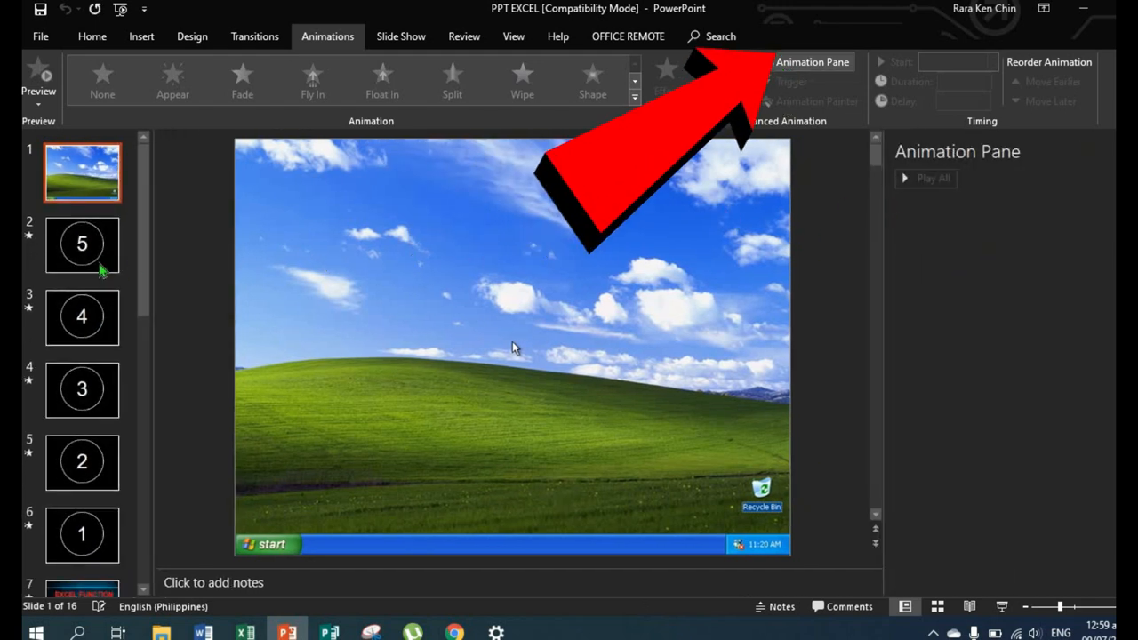
pyautogui.click(82, 246)
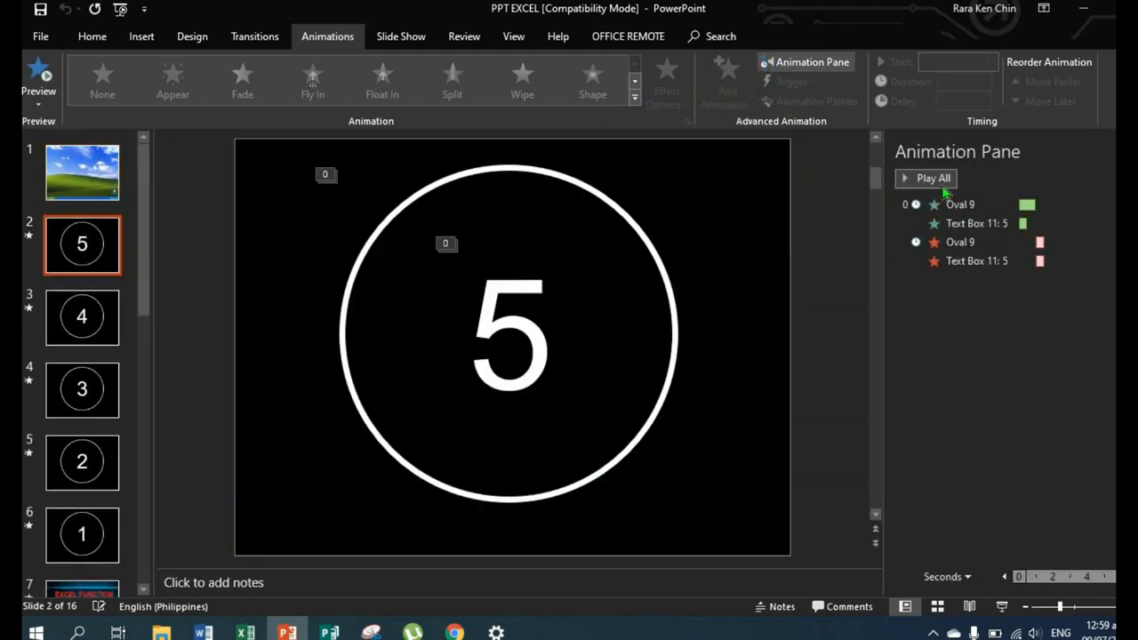
pyautogui.click(976, 224)
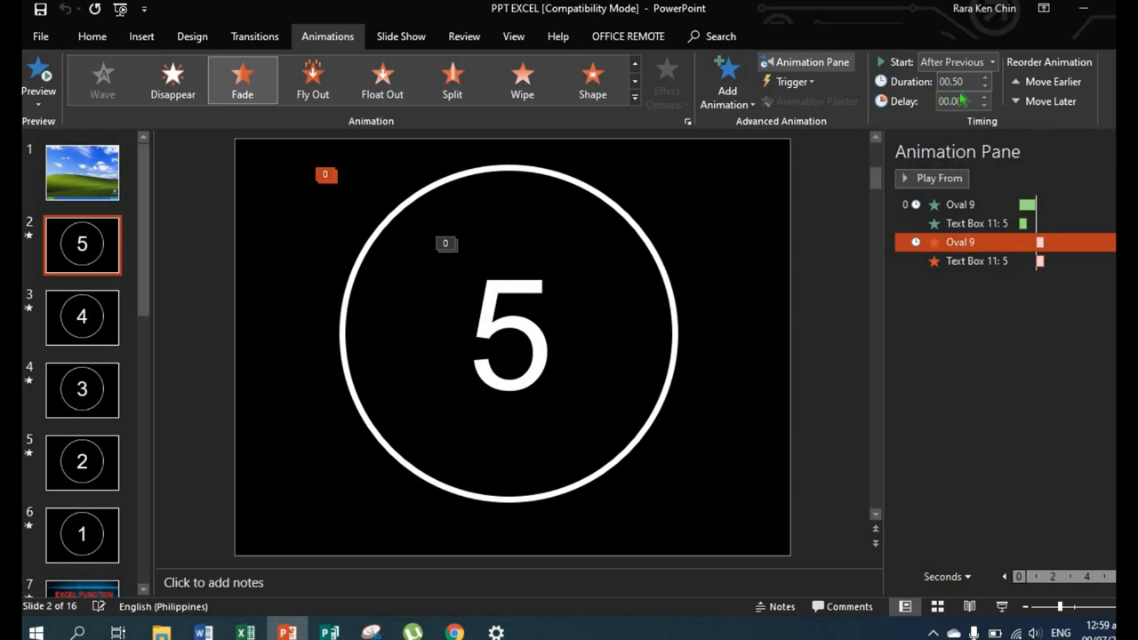
pyautogui.click(978, 224)
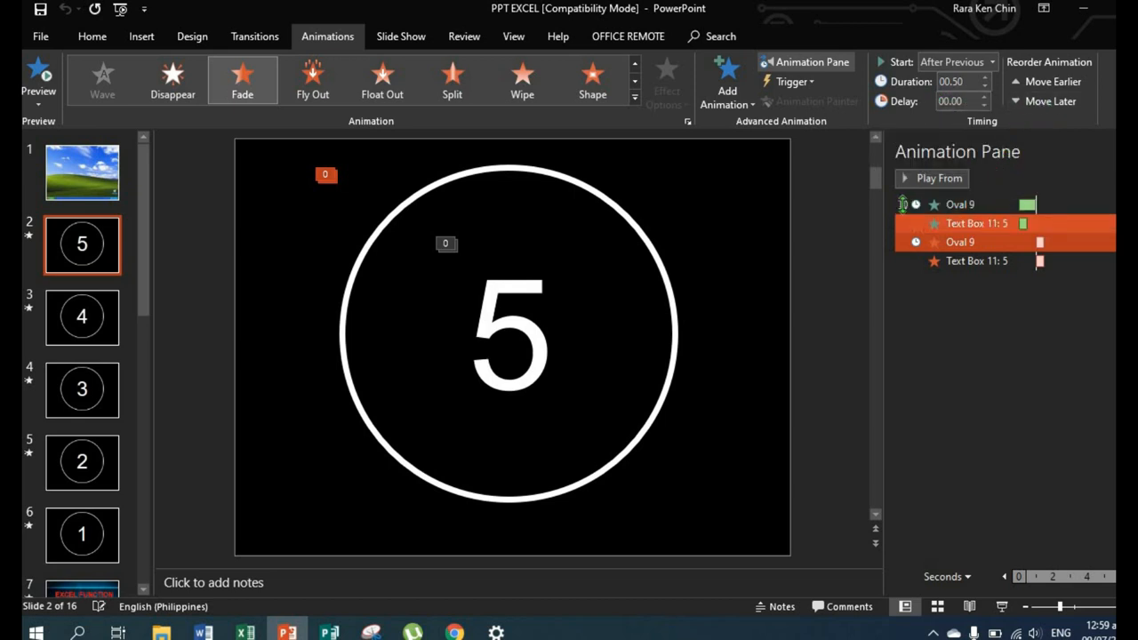
# Step: Review the animations on the 4 and 3 countdown slides and the EXCEL FUNCTION slide
pyautogui.click(82, 317)
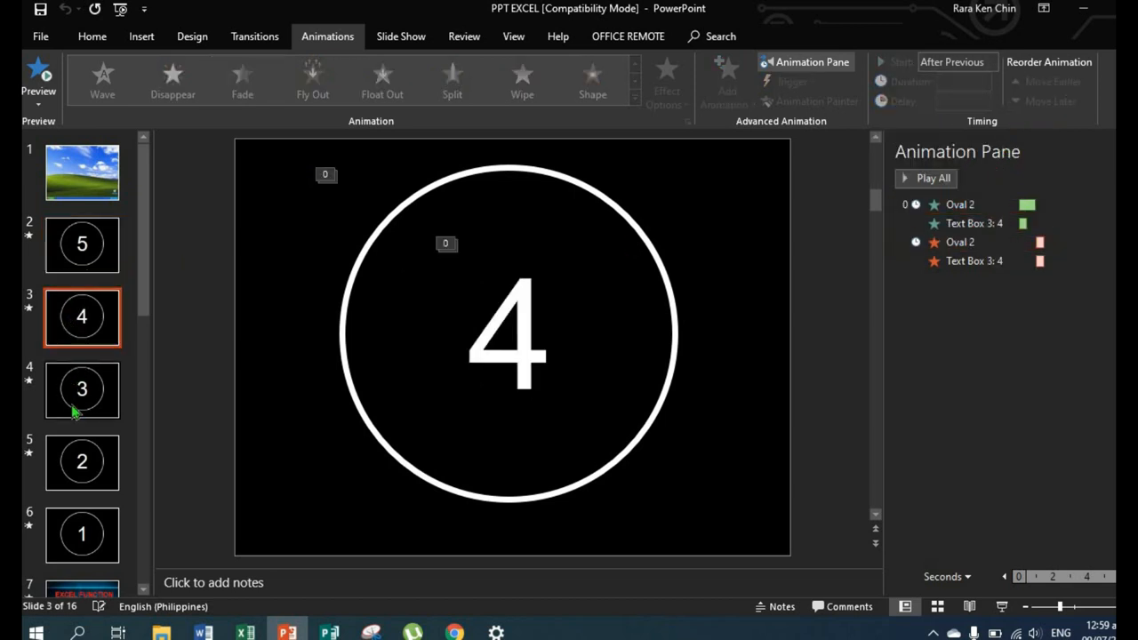
pyautogui.click(82, 389)
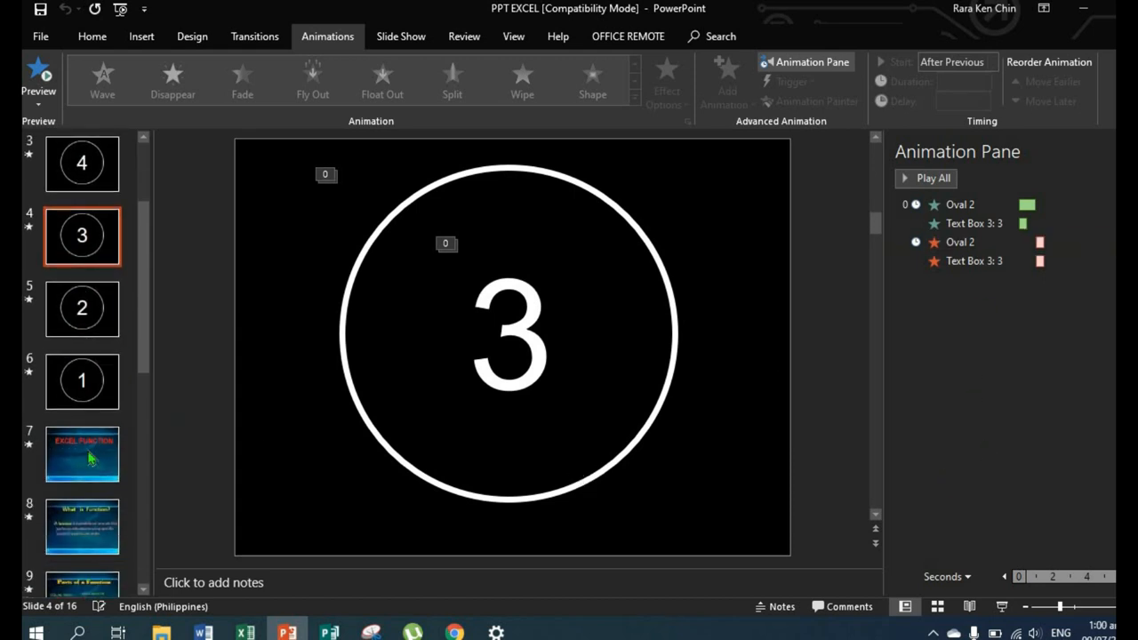
pyautogui.click(82, 455)
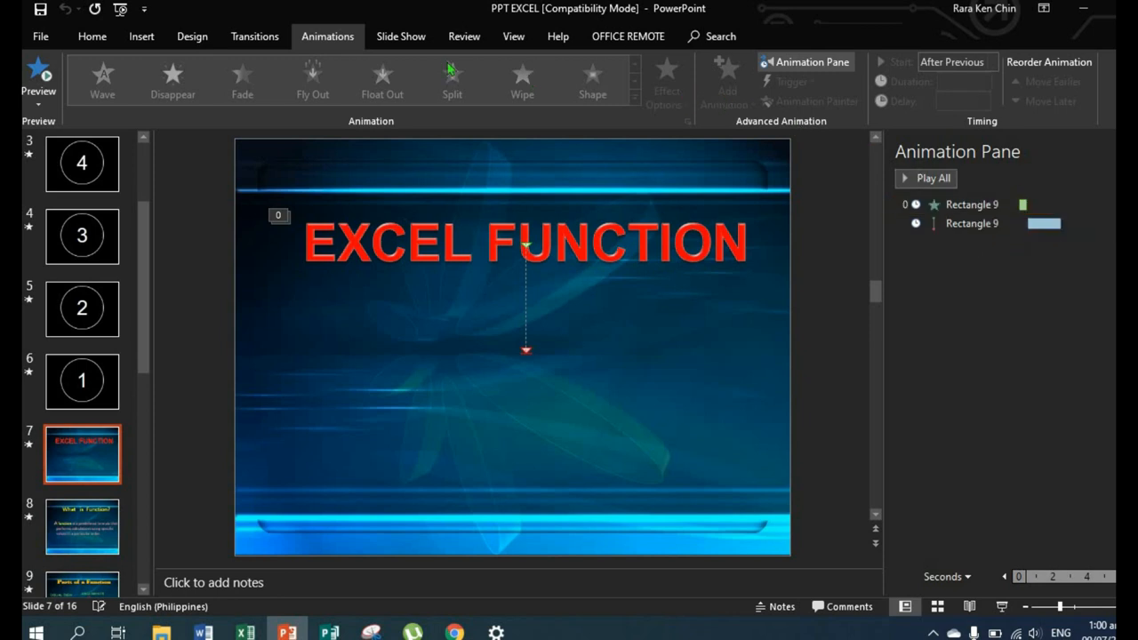
# Step: Check the transition timing of the 5, 4 and 1 countdown slides, EXCEL FUNCTION and Parts of a Function
pyautogui.click(254, 36)
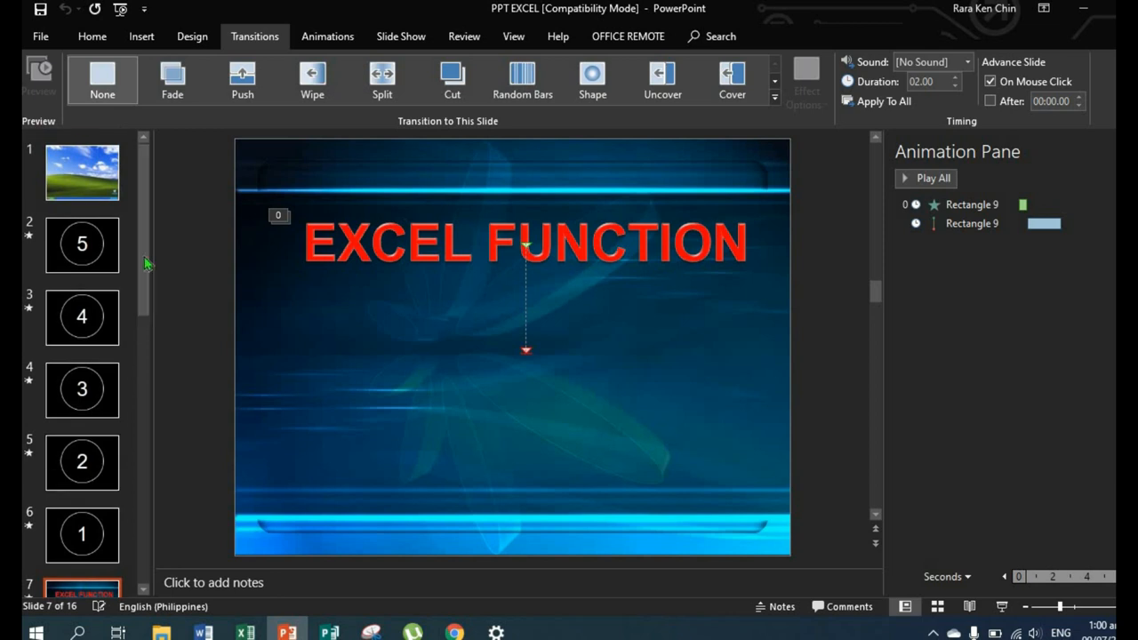
pyautogui.click(82, 172)
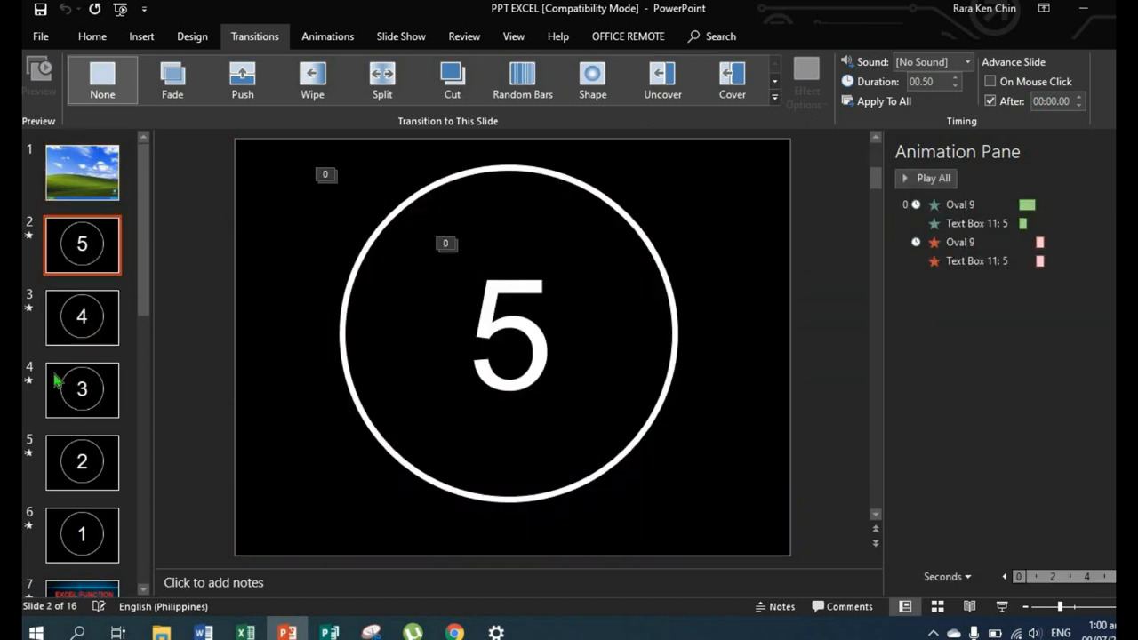
pyautogui.click(82, 316)
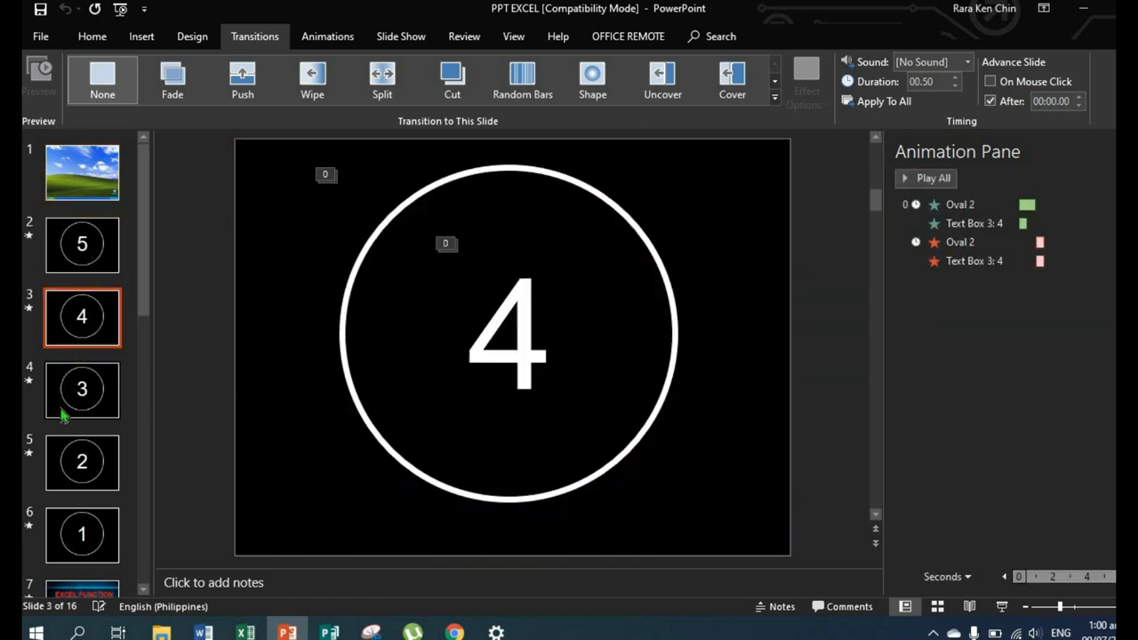
pyautogui.click(82, 533)
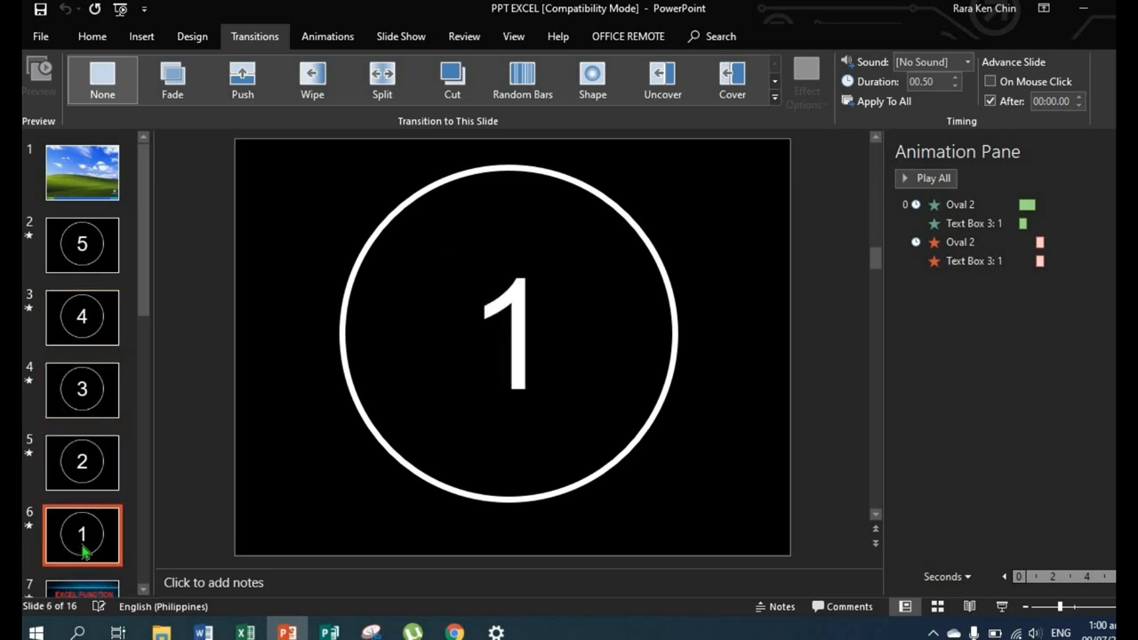
pyautogui.click(82, 539)
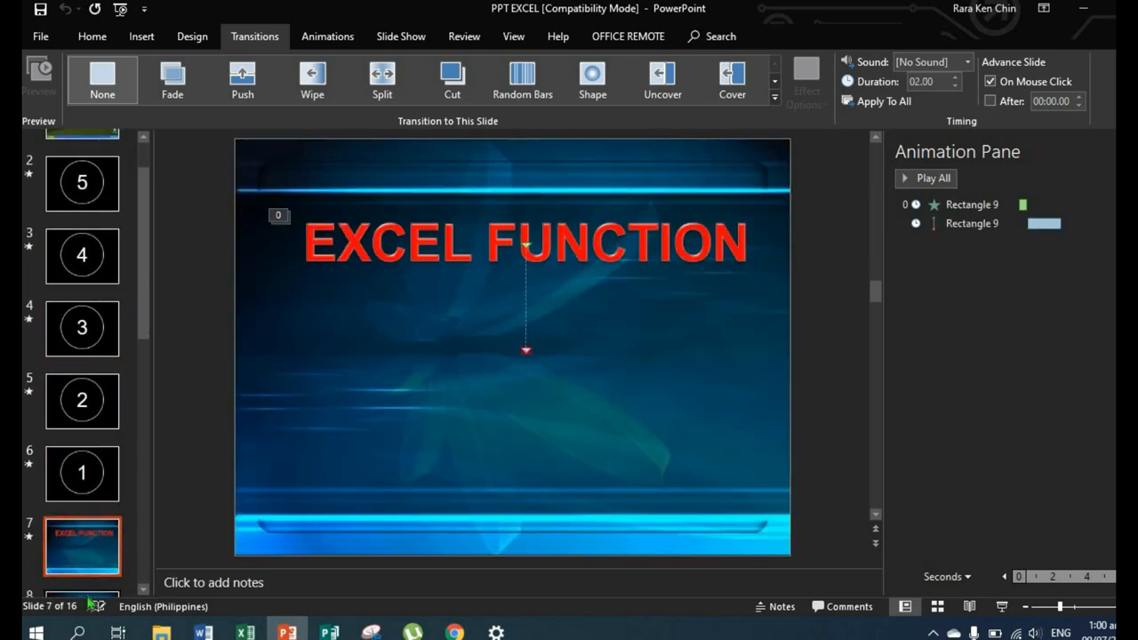
pyautogui.click(82, 402)
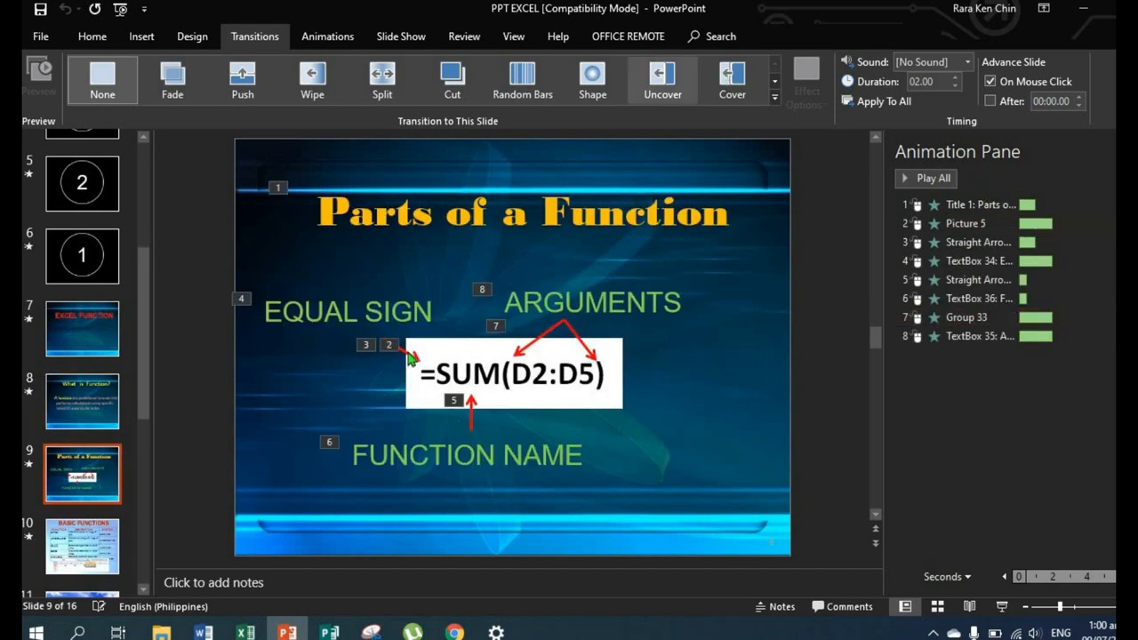
pyautogui.moveTo(300, 270)
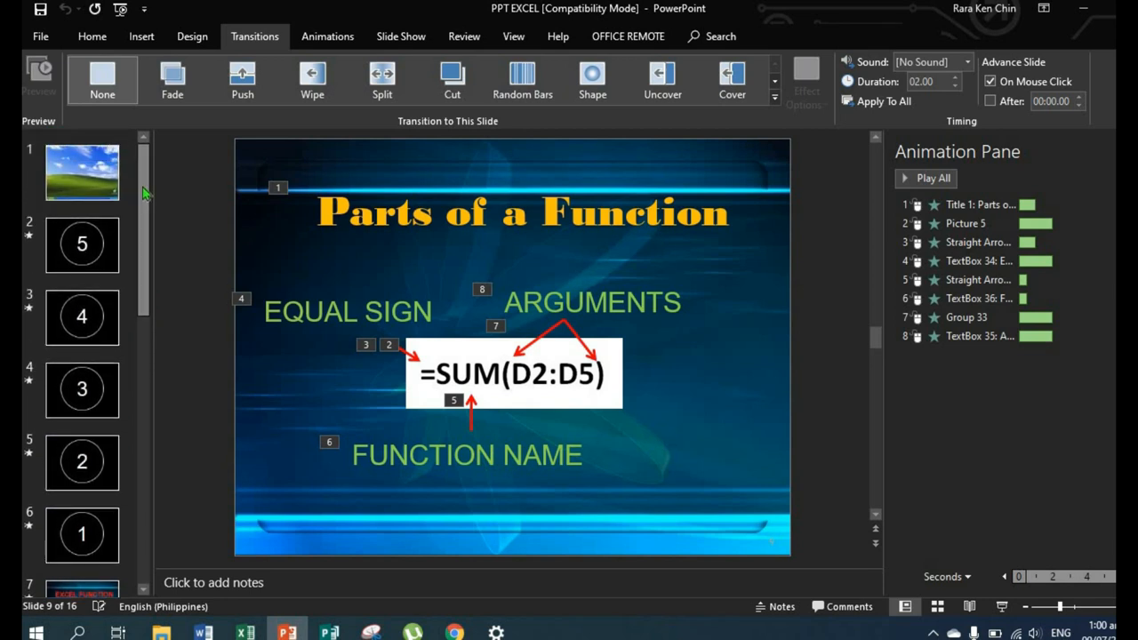
pyautogui.moveTo(204, 92)
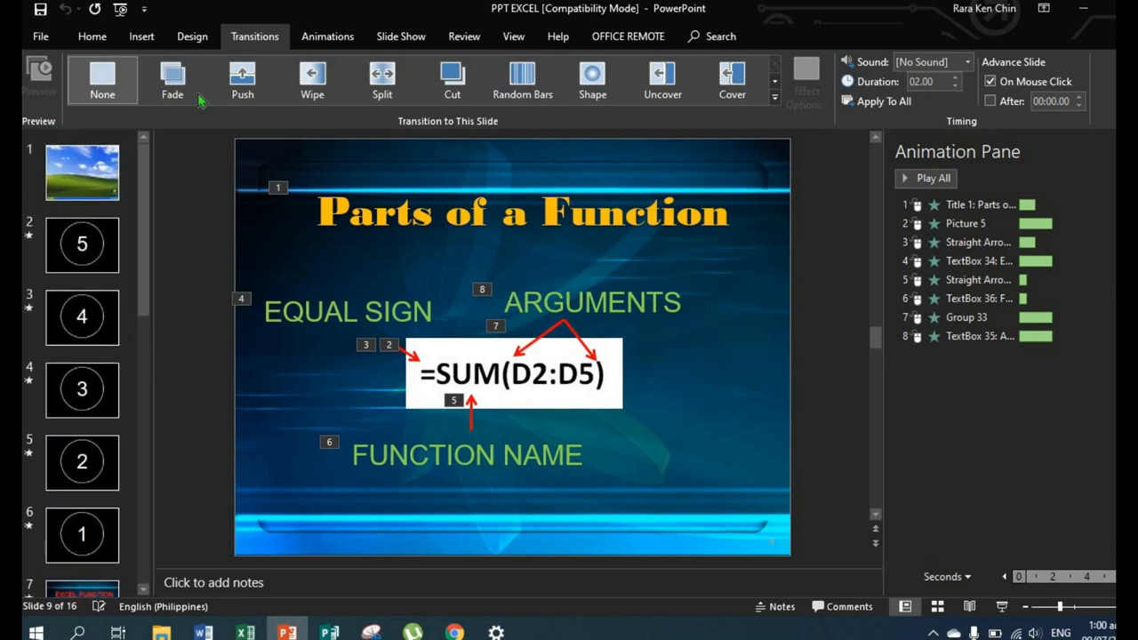
# Step: Insert the first music track from DL Folder on slide 1 and hide its icon during the show
pyautogui.click(82, 171)
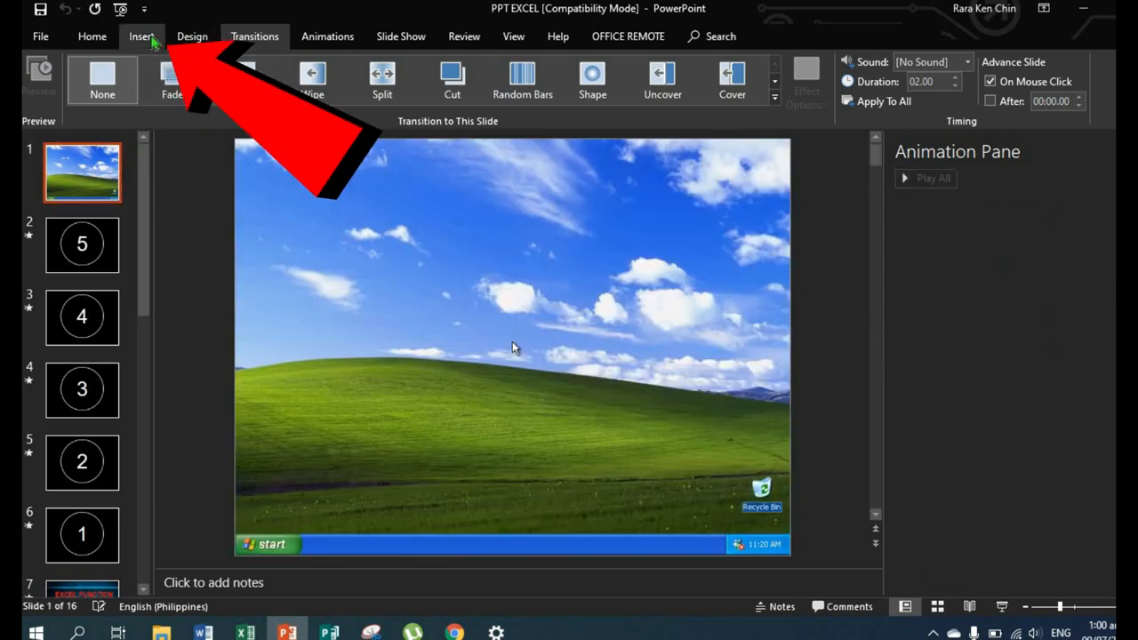
pyautogui.click(142, 36)
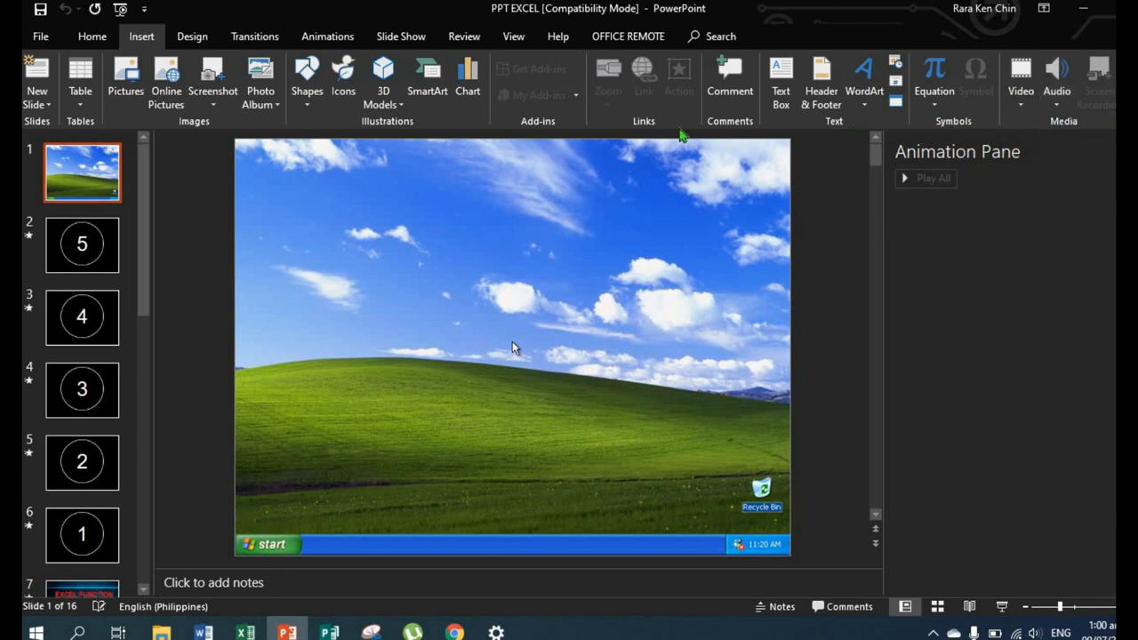
pyautogui.click(1056, 71)
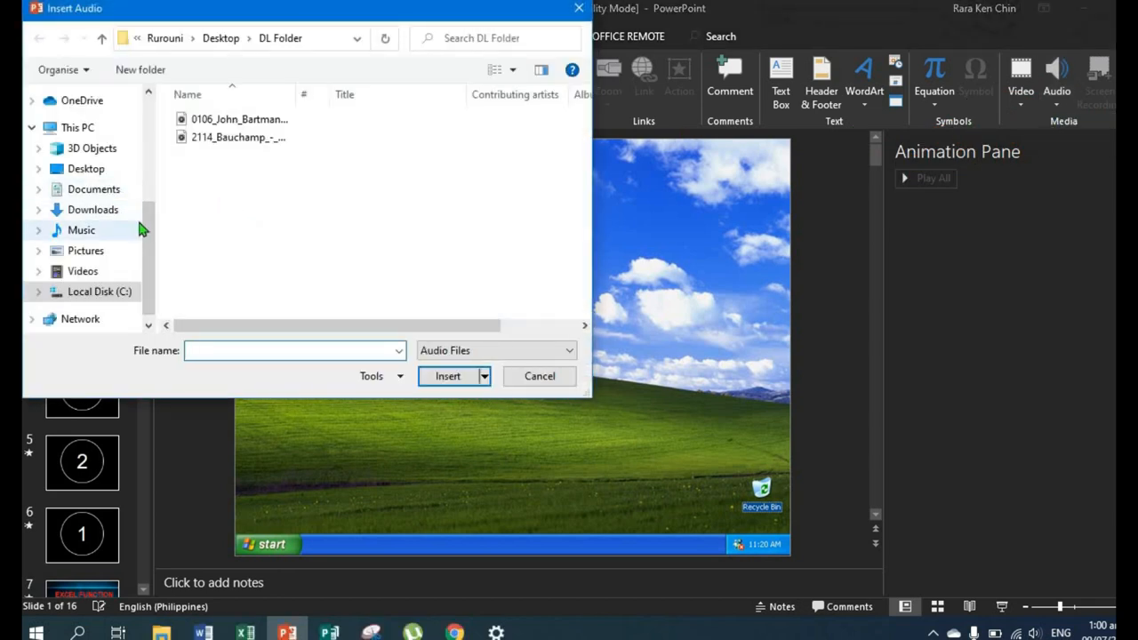
pyautogui.click(448, 377)
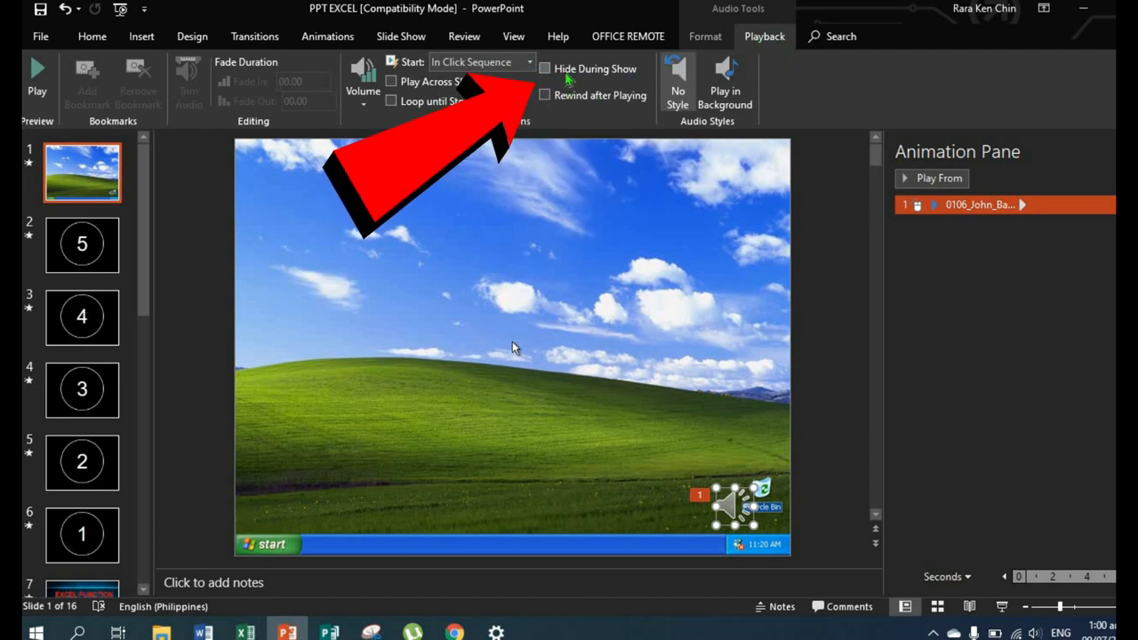
pyautogui.click(545, 67)
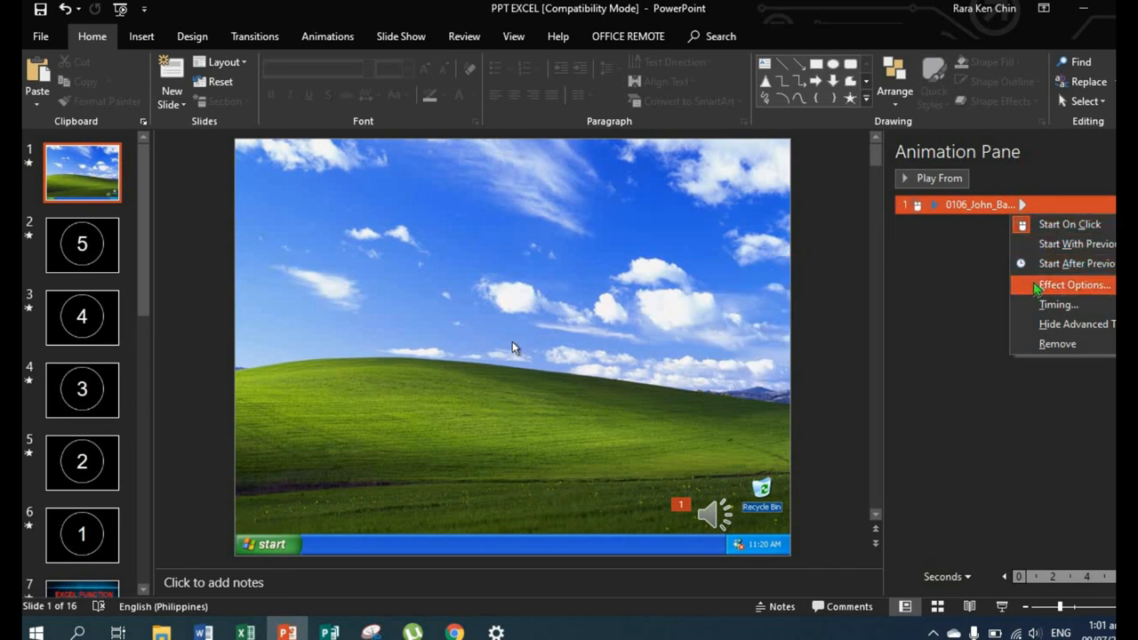
# Step: Set the audio's effect options to stop playing after 6 slides
pyautogui.click(1063, 284)
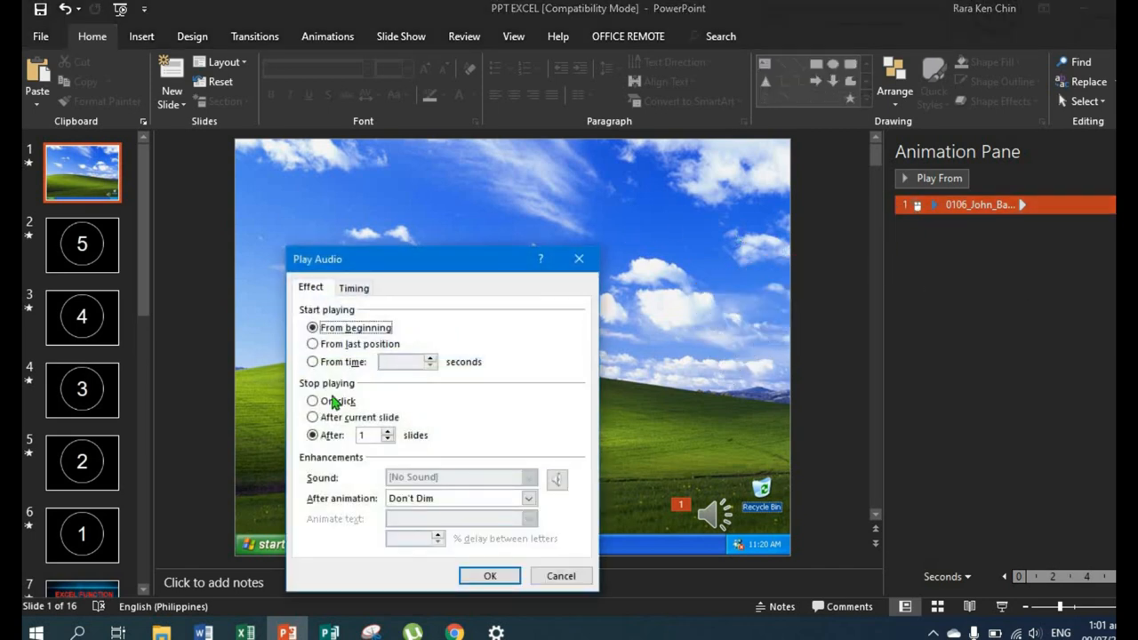
pyautogui.moveTo(338, 361)
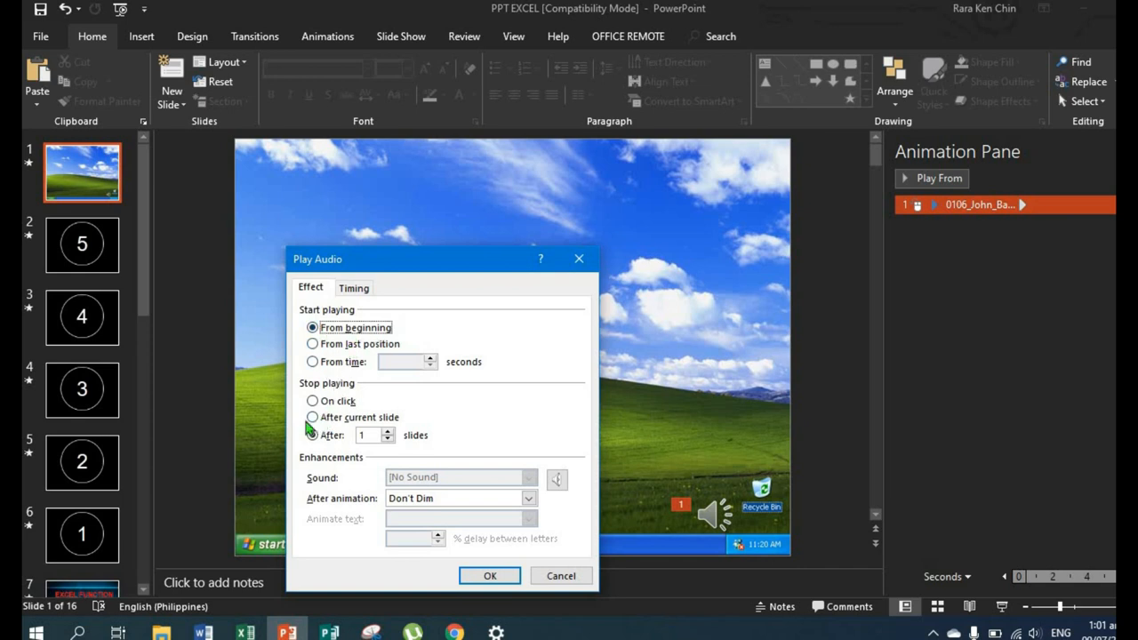
pyautogui.click(313, 433)
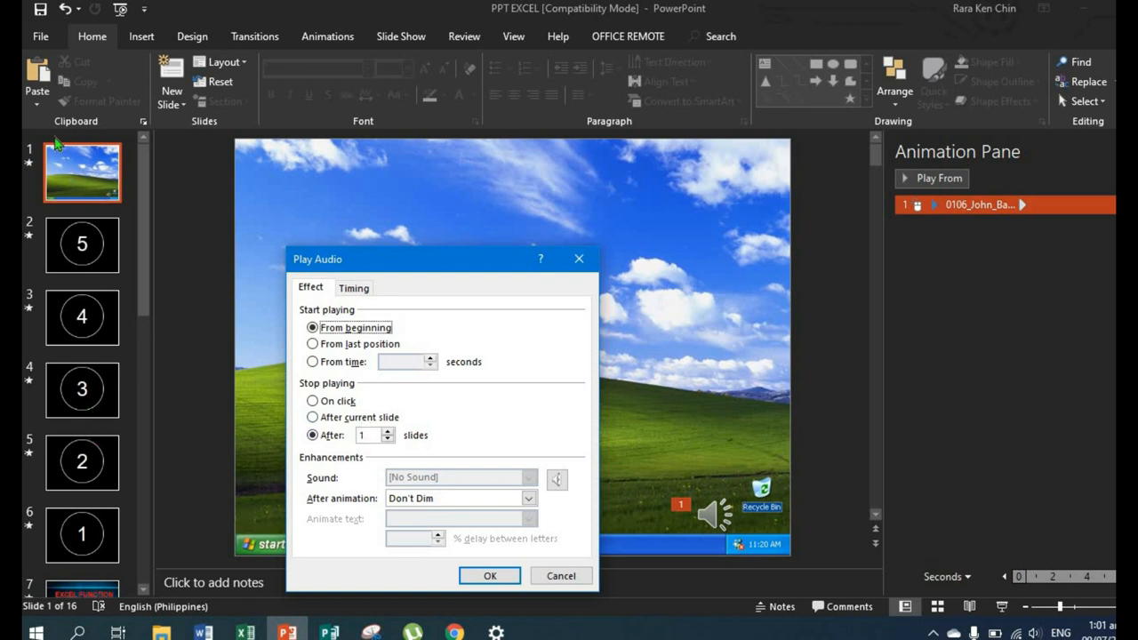
pyautogui.moveTo(92, 445)
pyautogui.write('6')
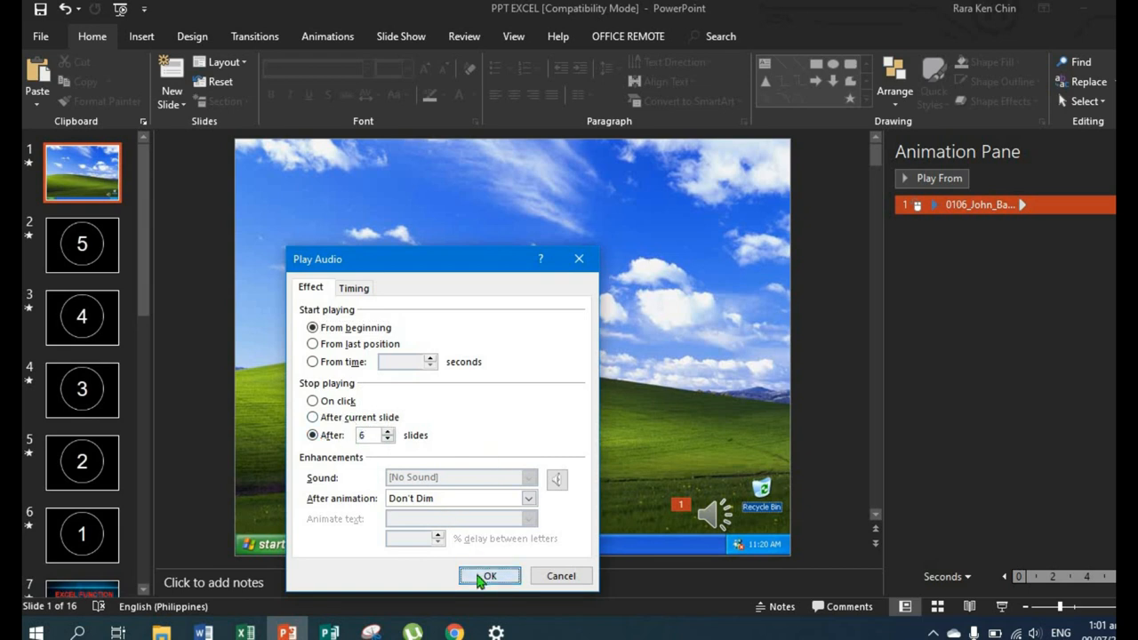
pyautogui.click(490, 576)
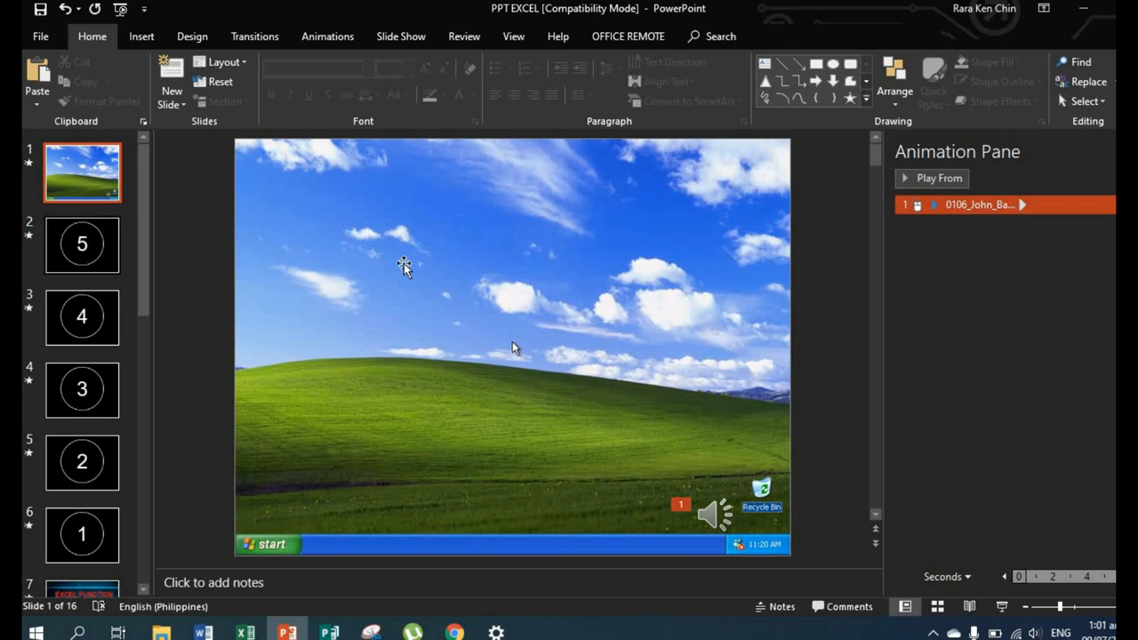
pyautogui.moveTo(999, 606)
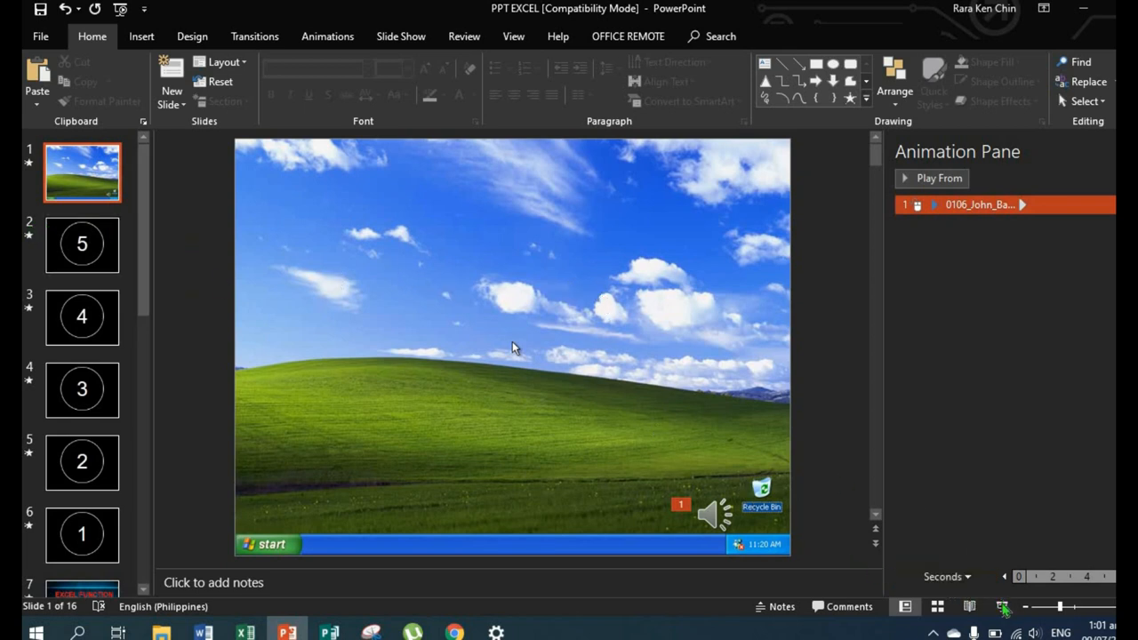
pyautogui.moveTo(999, 607)
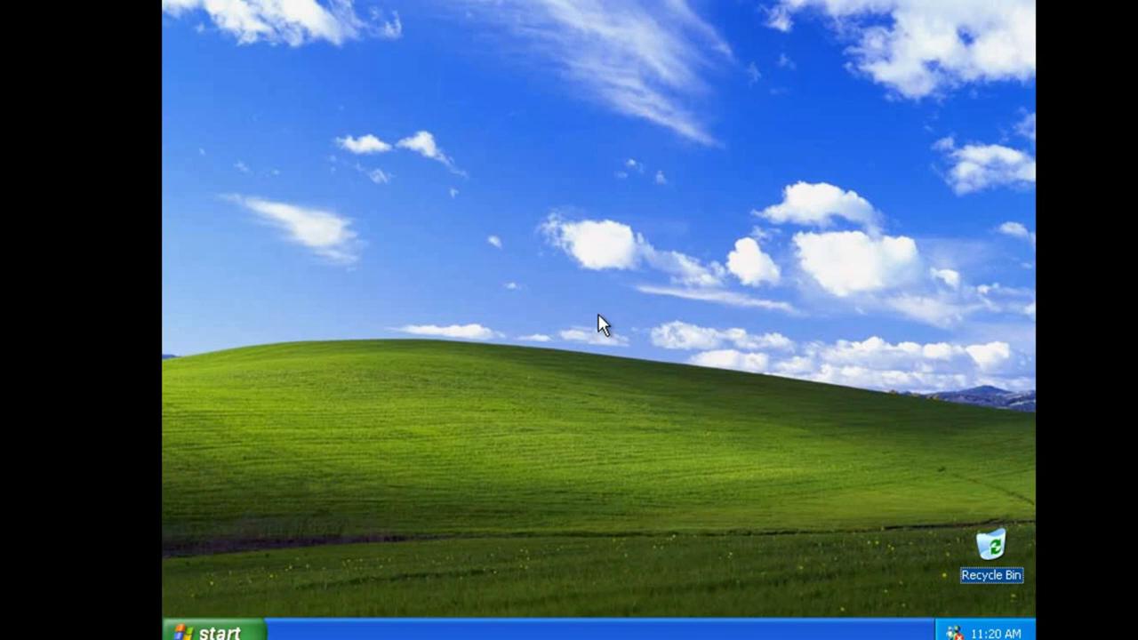
# Step: Run the slideshow from the beginning, advancing through the slides, then return to Normal view
pyautogui.click(286, 633)
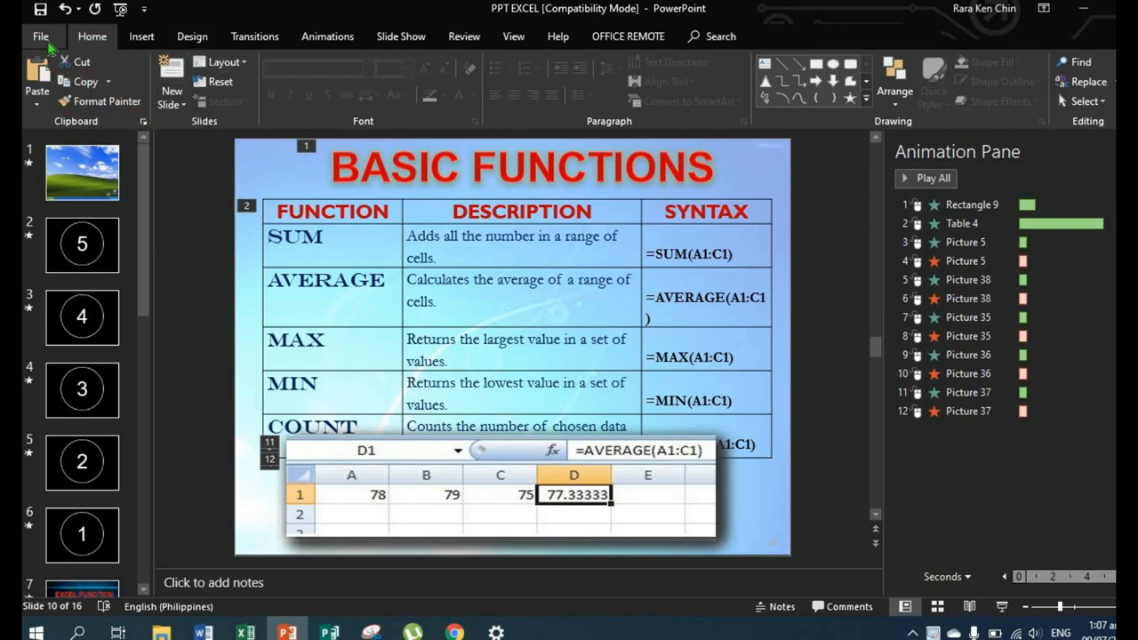
# Step: Start Save As for the presentation with the Desktop as the save location
pyautogui.click(33, 35)
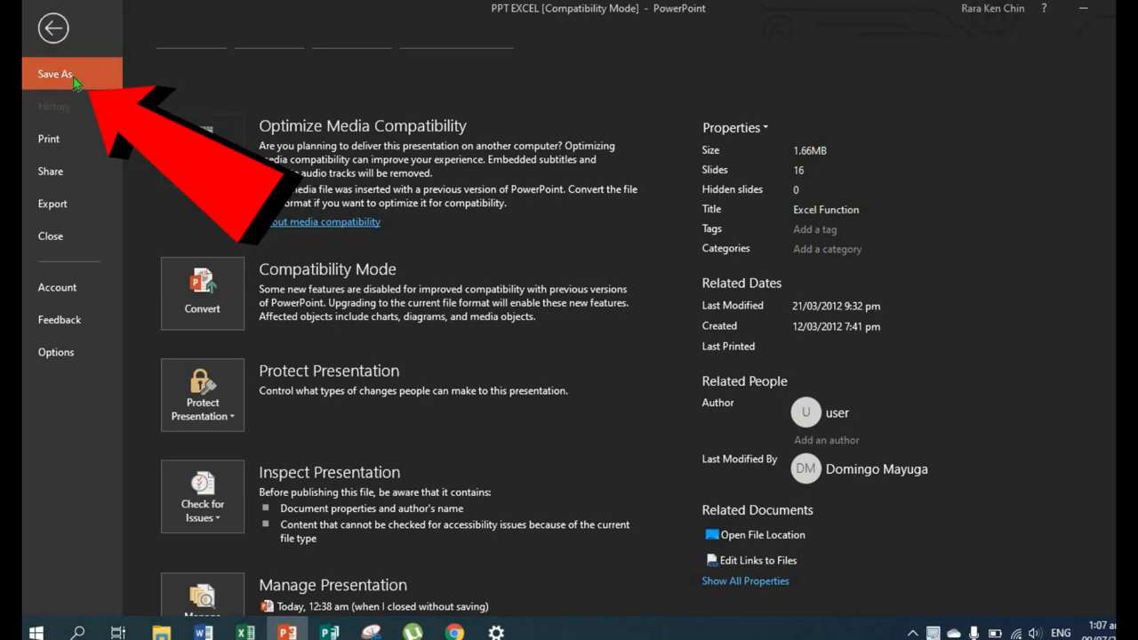
pyautogui.click(55, 74)
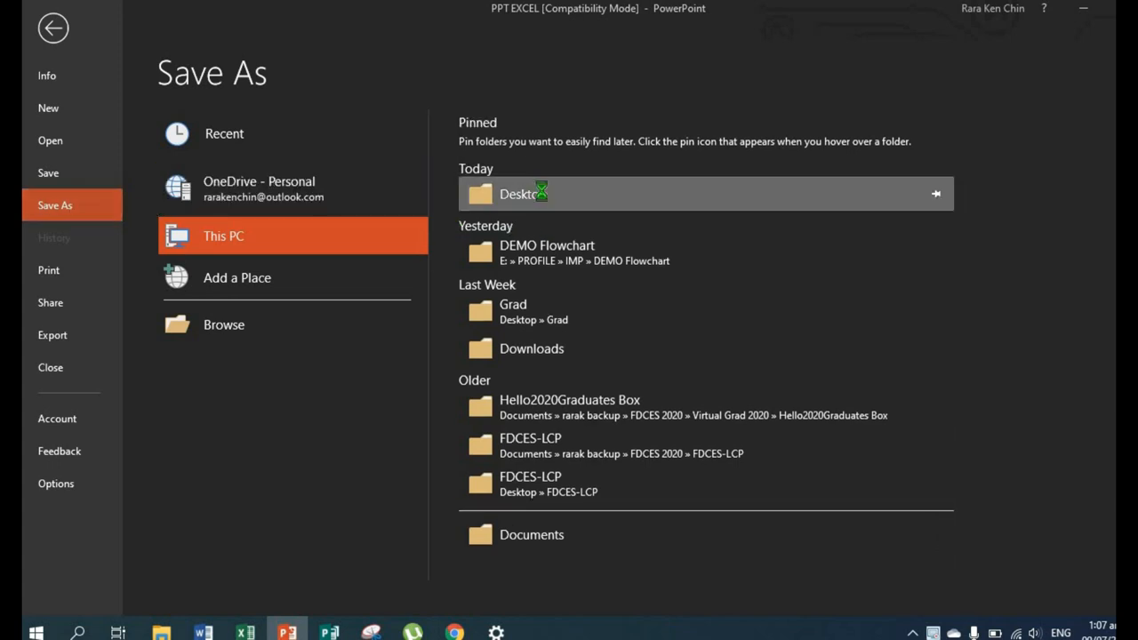
pyautogui.click(519, 192)
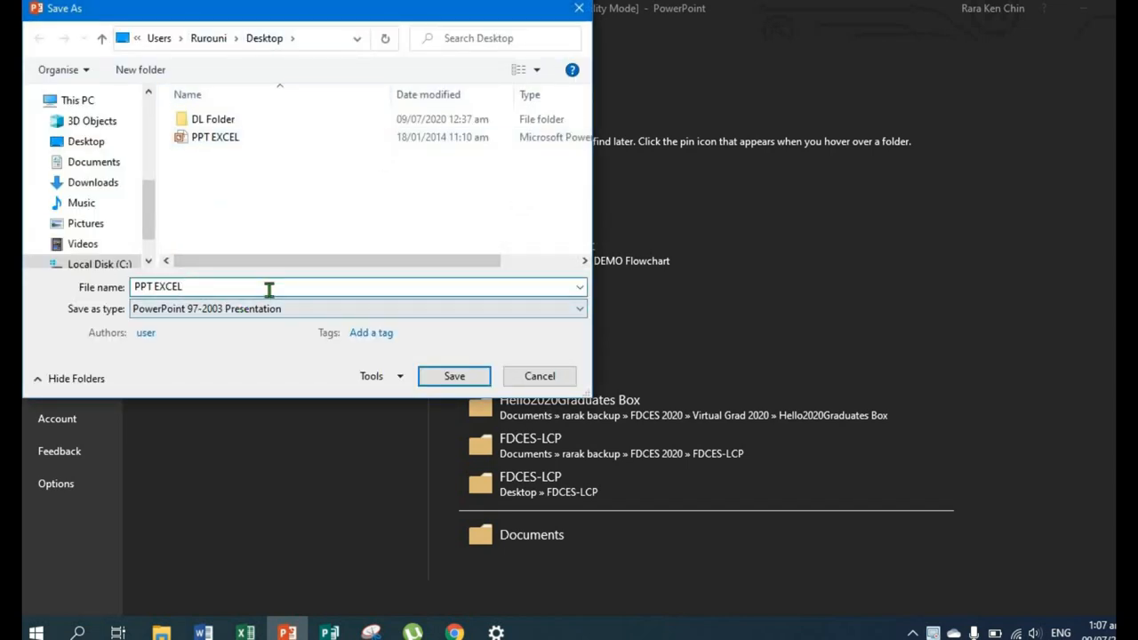
# Step: Save the presentation to the Desktop as Windows Media Video named PPT EXCEL video
pyautogui.write('video')
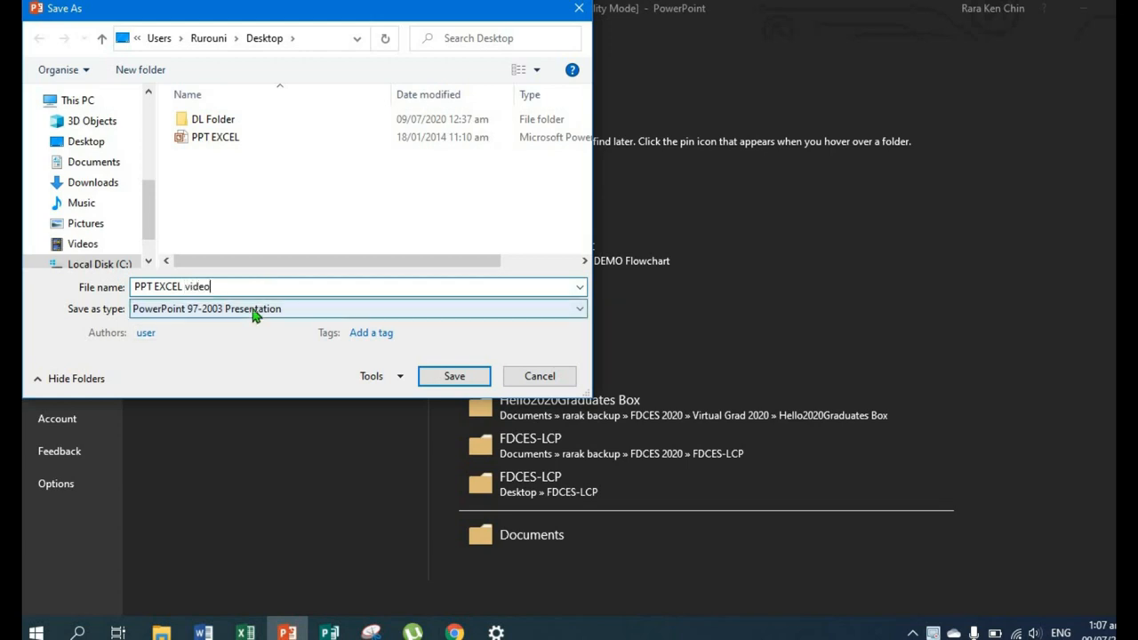
pyautogui.click(577, 309)
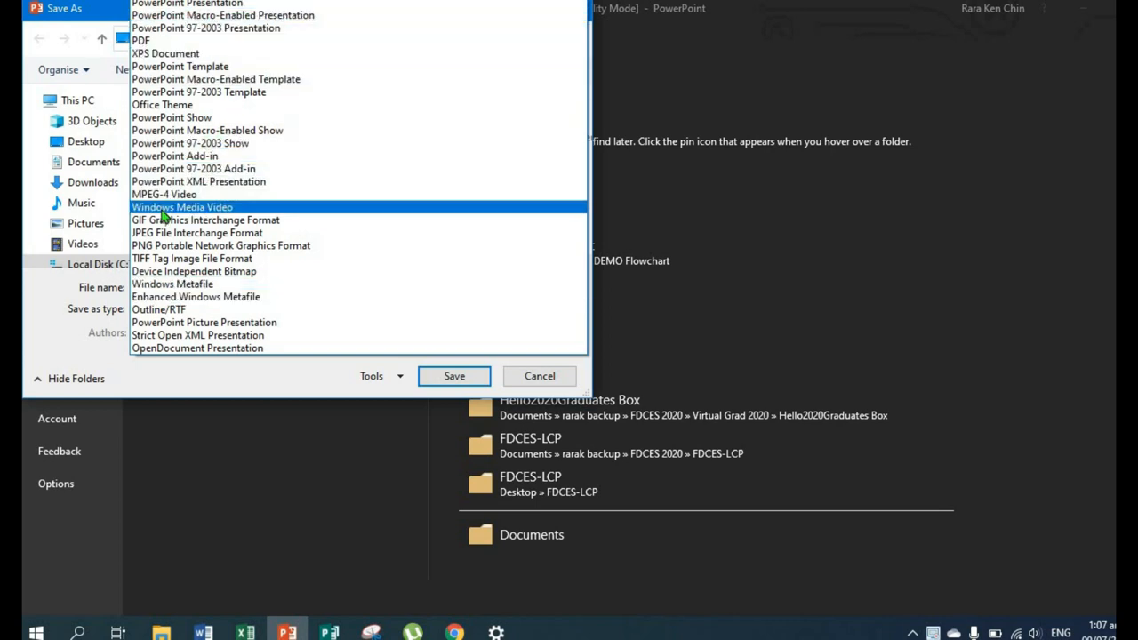
pyautogui.moveTo(146, 203)
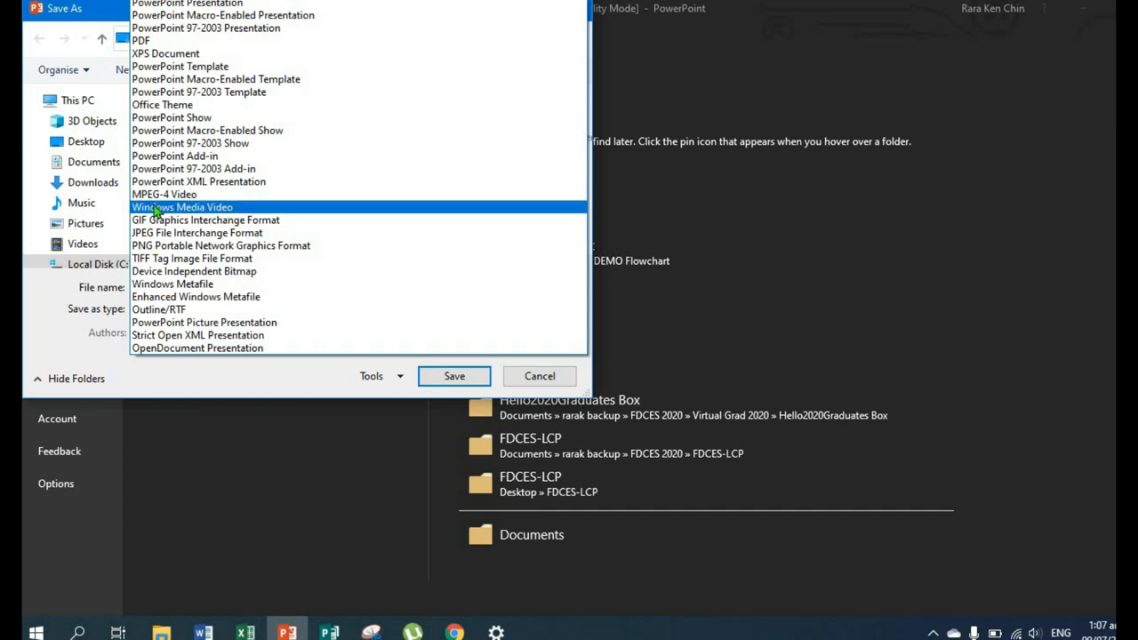
pyautogui.moveTo(210, 214)
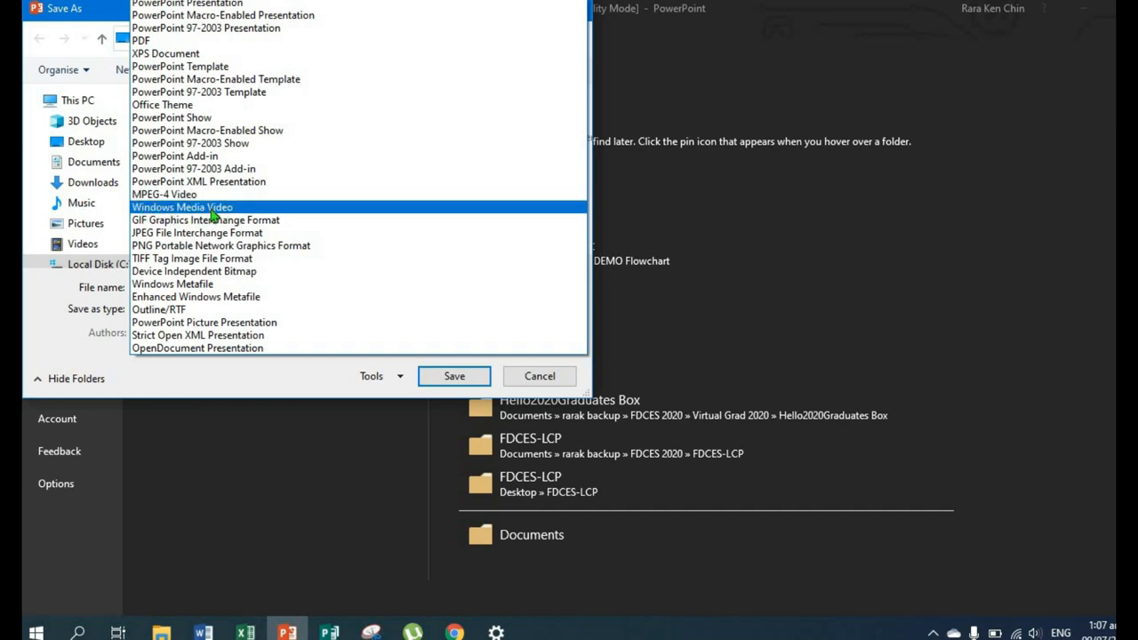
pyautogui.click(181, 206)
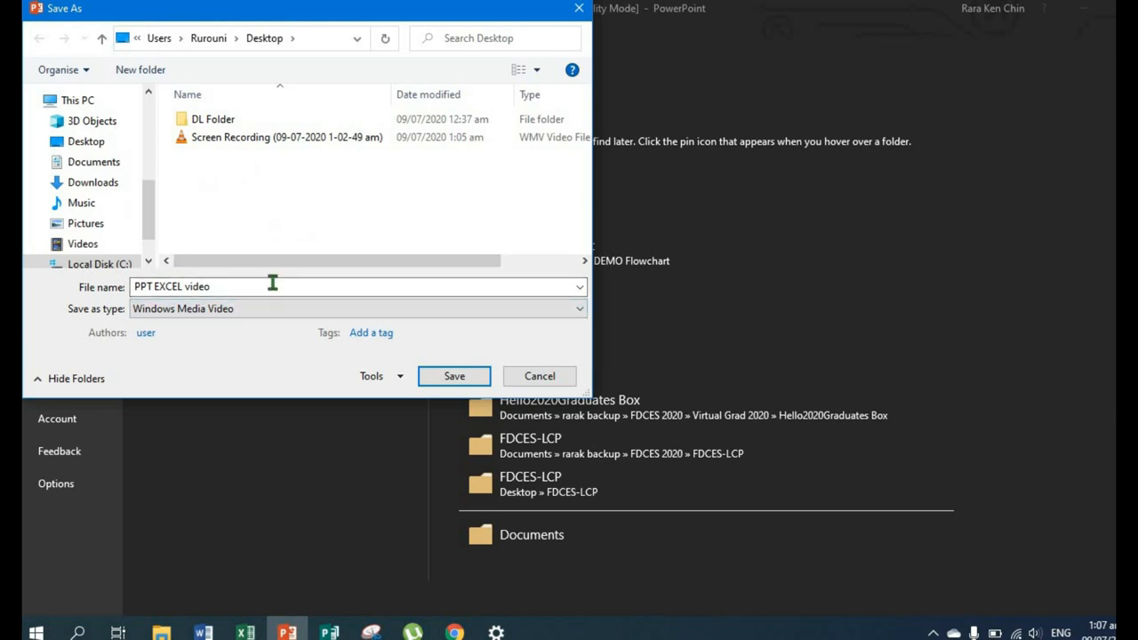
pyautogui.moveTo(444, 380)
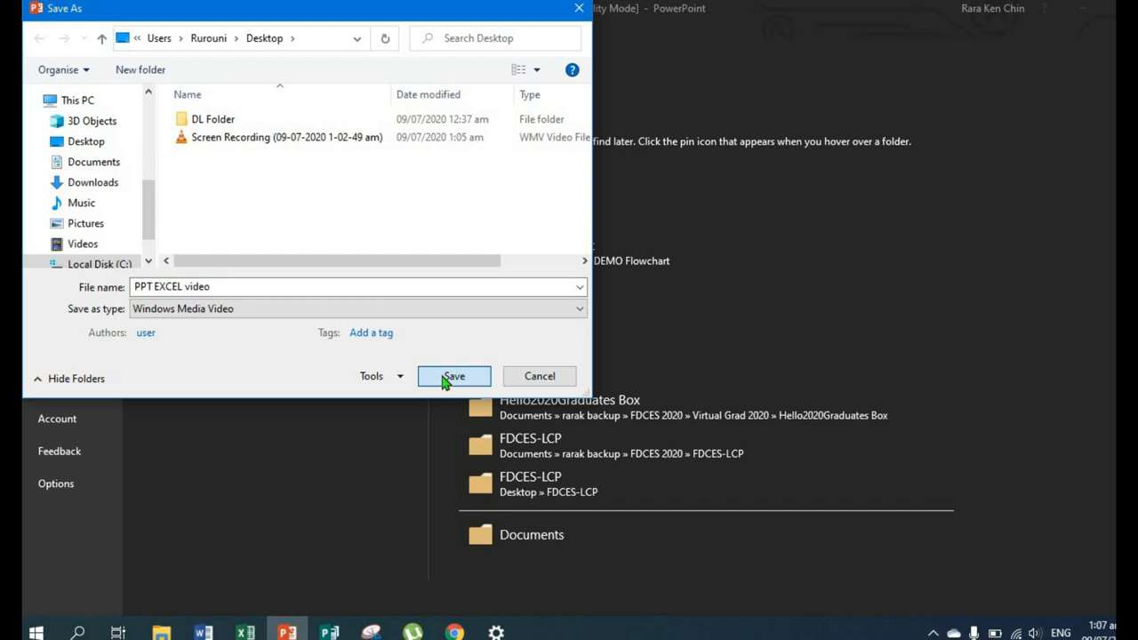
pyautogui.click(453, 377)
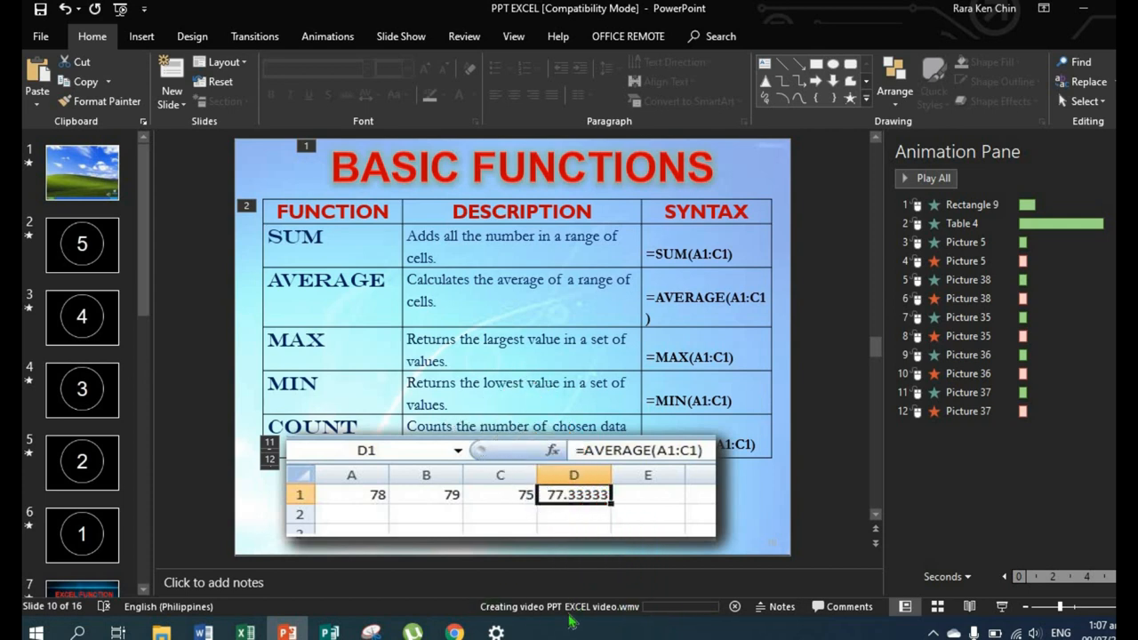
pyautogui.moveTo(619, 622)
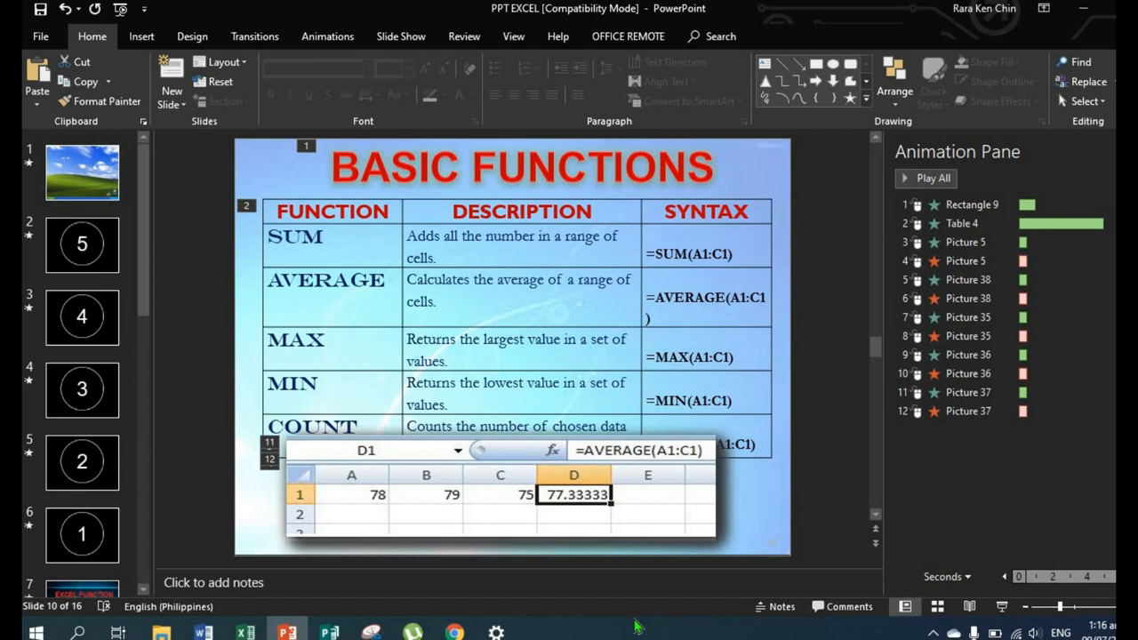
pyautogui.moveTo(242, 616)
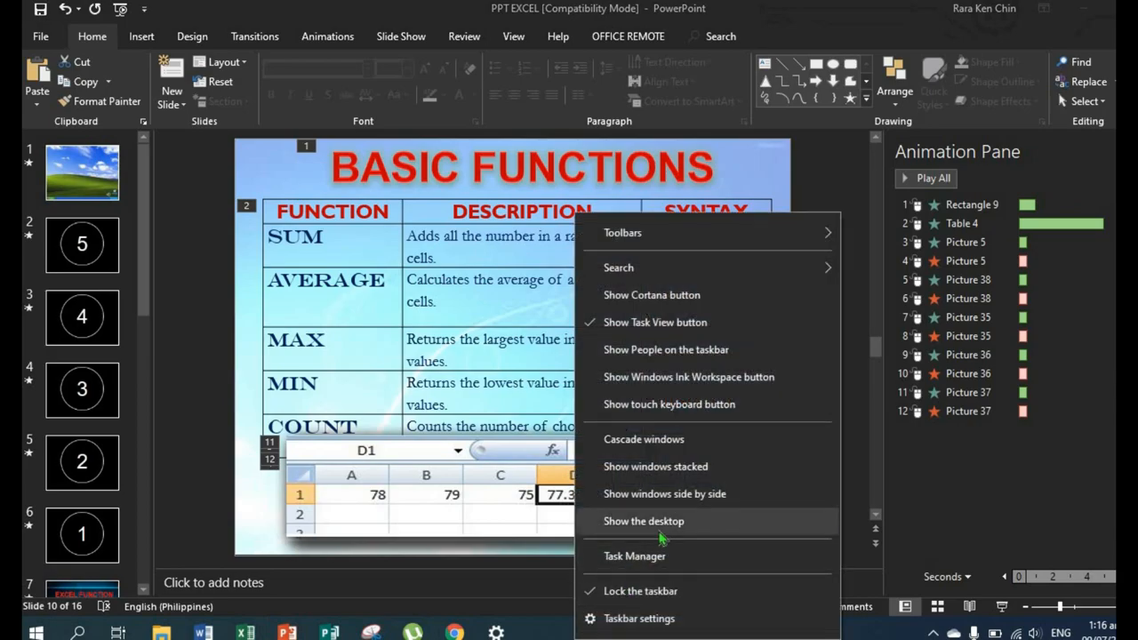
# Step: Show the desktop, move the PPT EXCEL video icon to the centre and open it in VLC
pyautogui.click(644, 521)
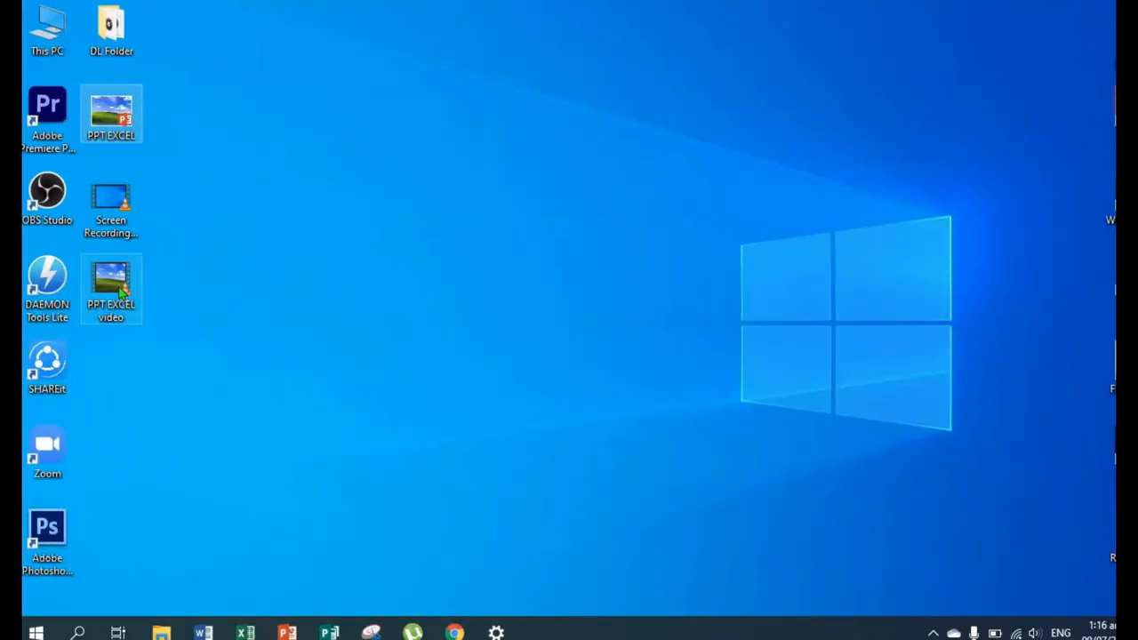
pyautogui.moveTo(124, 292)
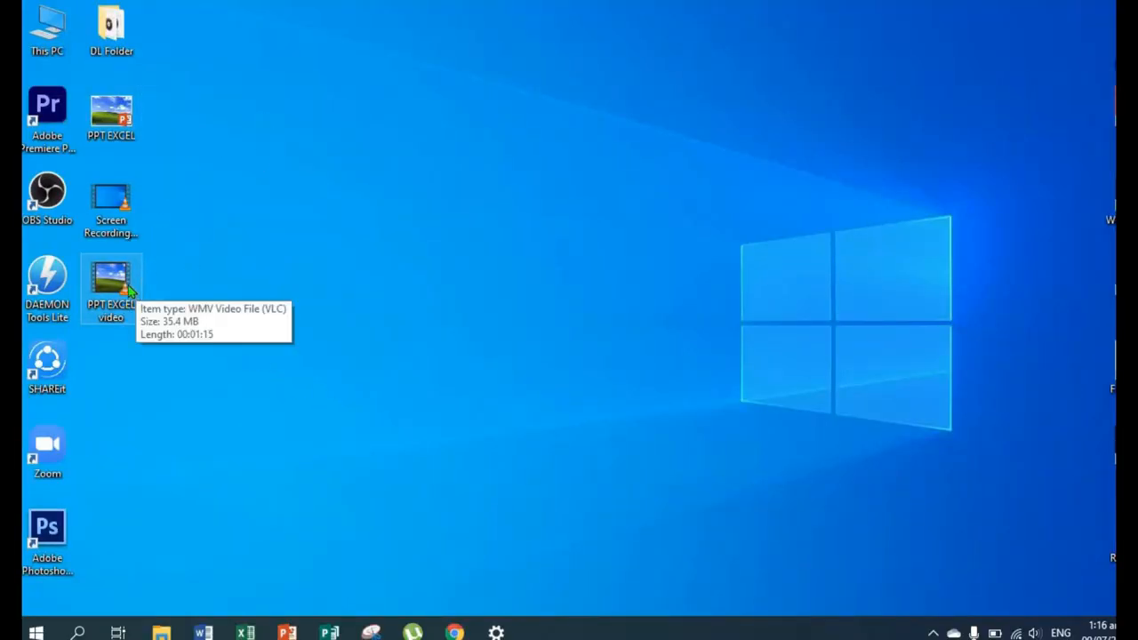
pyautogui.moveTo(530, 178)
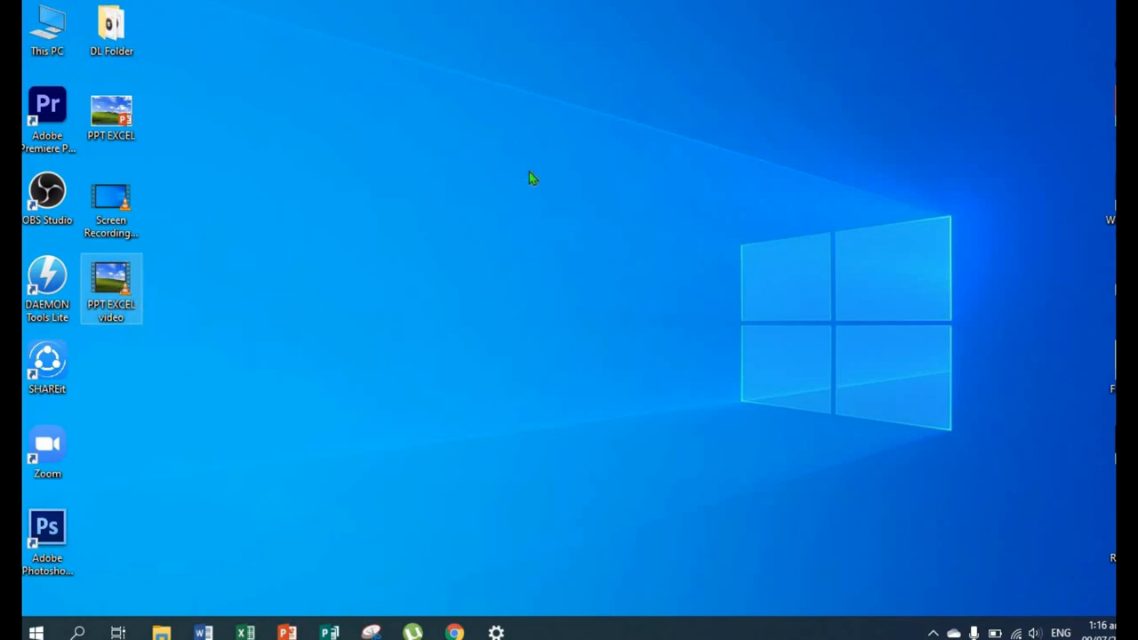
pyautogui.moveTo(110, 288); pyautogui.dragTo(494, 205)
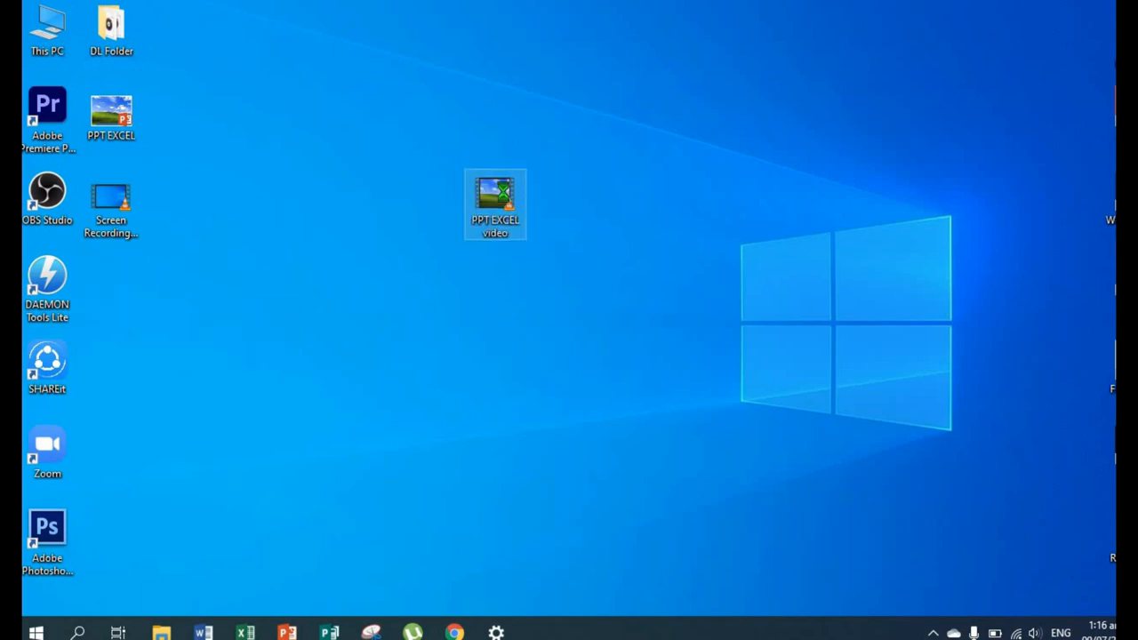
pyautogui.doubleClick(498, 198)
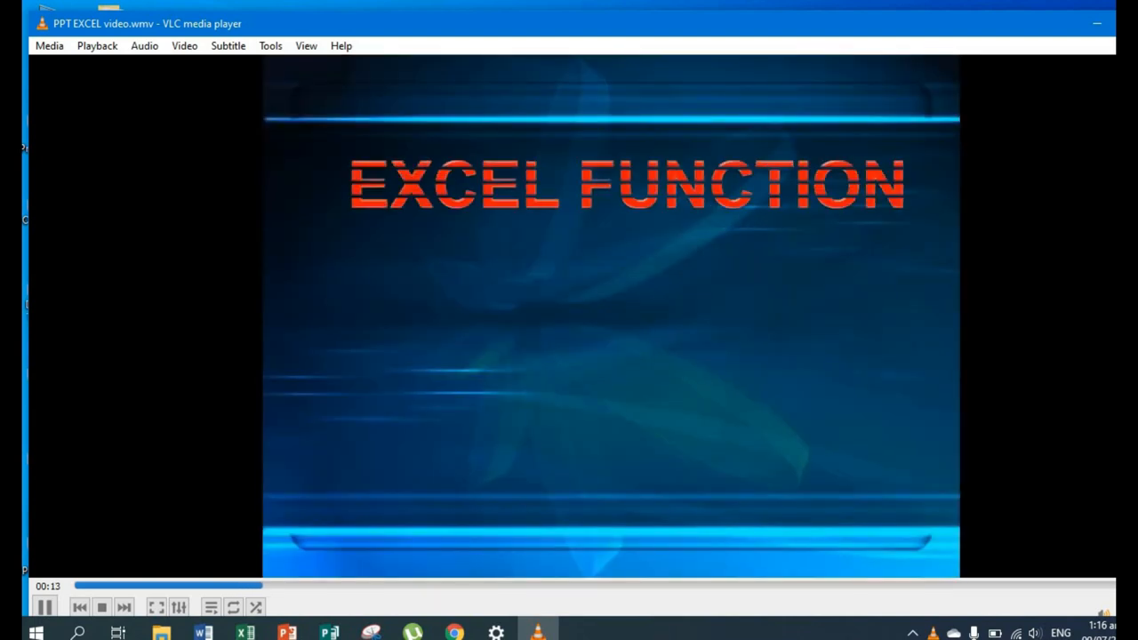
pyautogui.moveTo(727, 405)
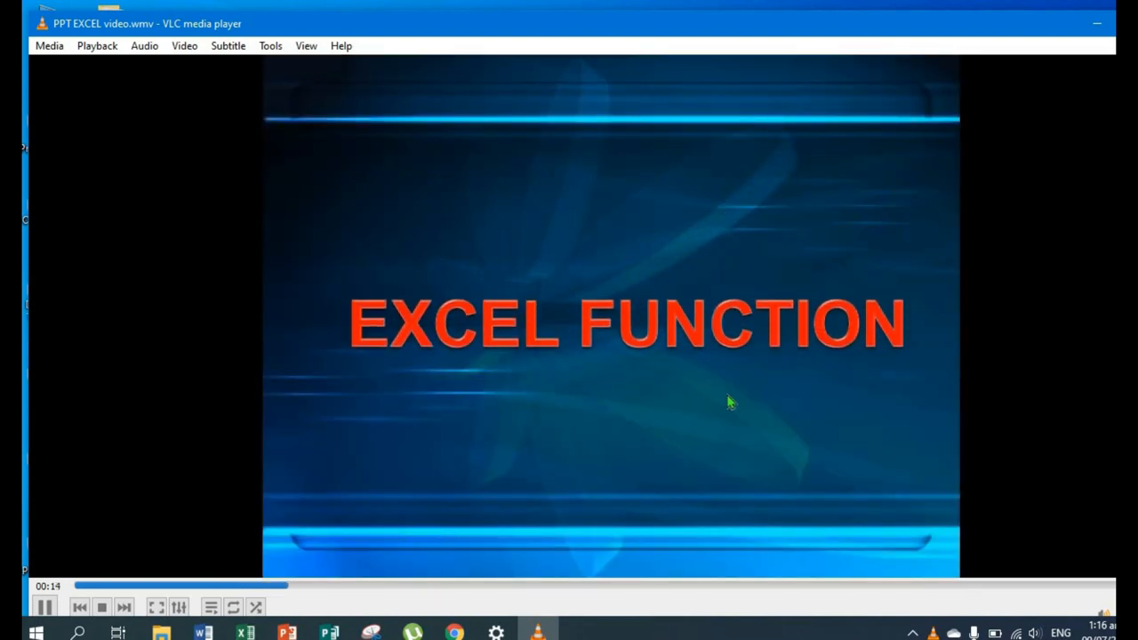
pyautogui.moveTo(779, 395)
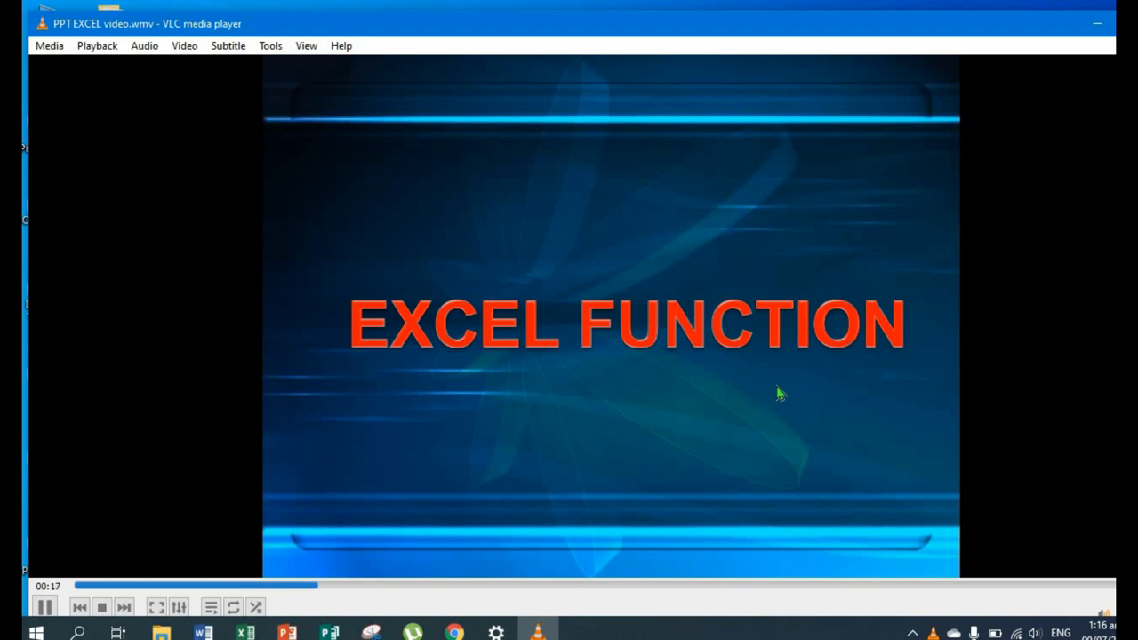